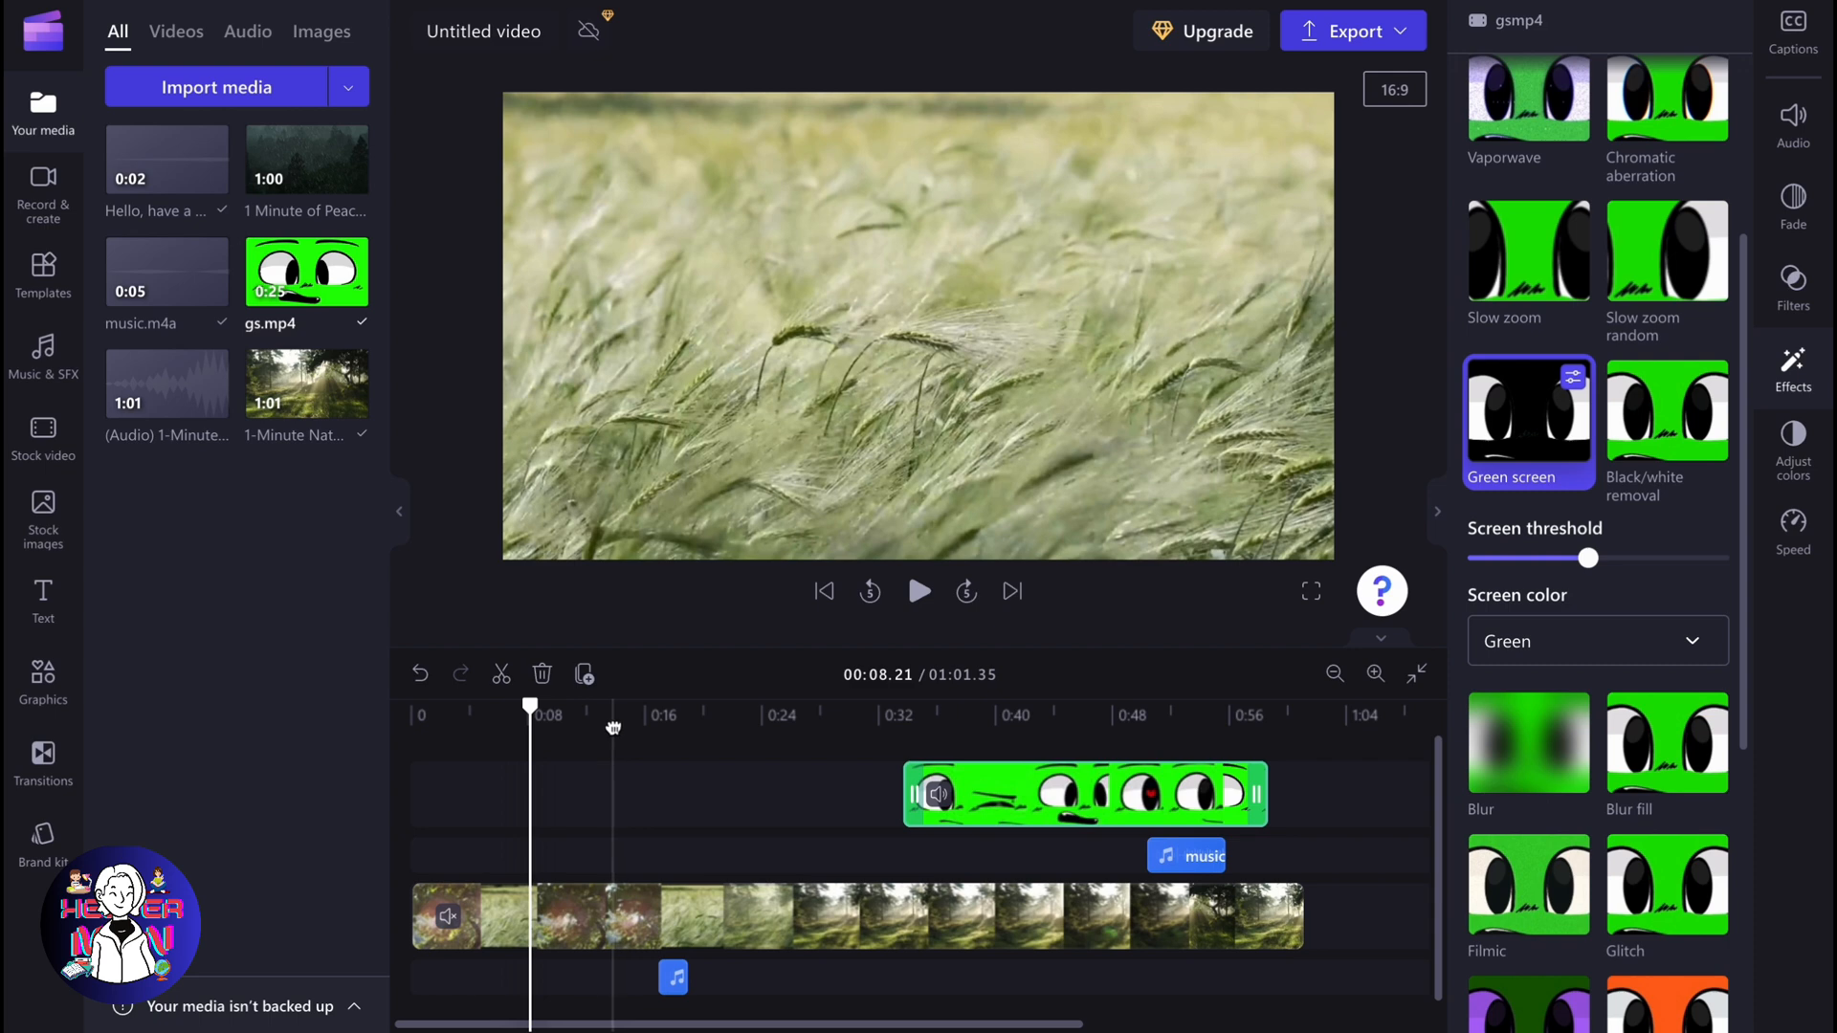
Step: Select the 1-Minute Nature Background clip so its effect options show
click(758, 914)
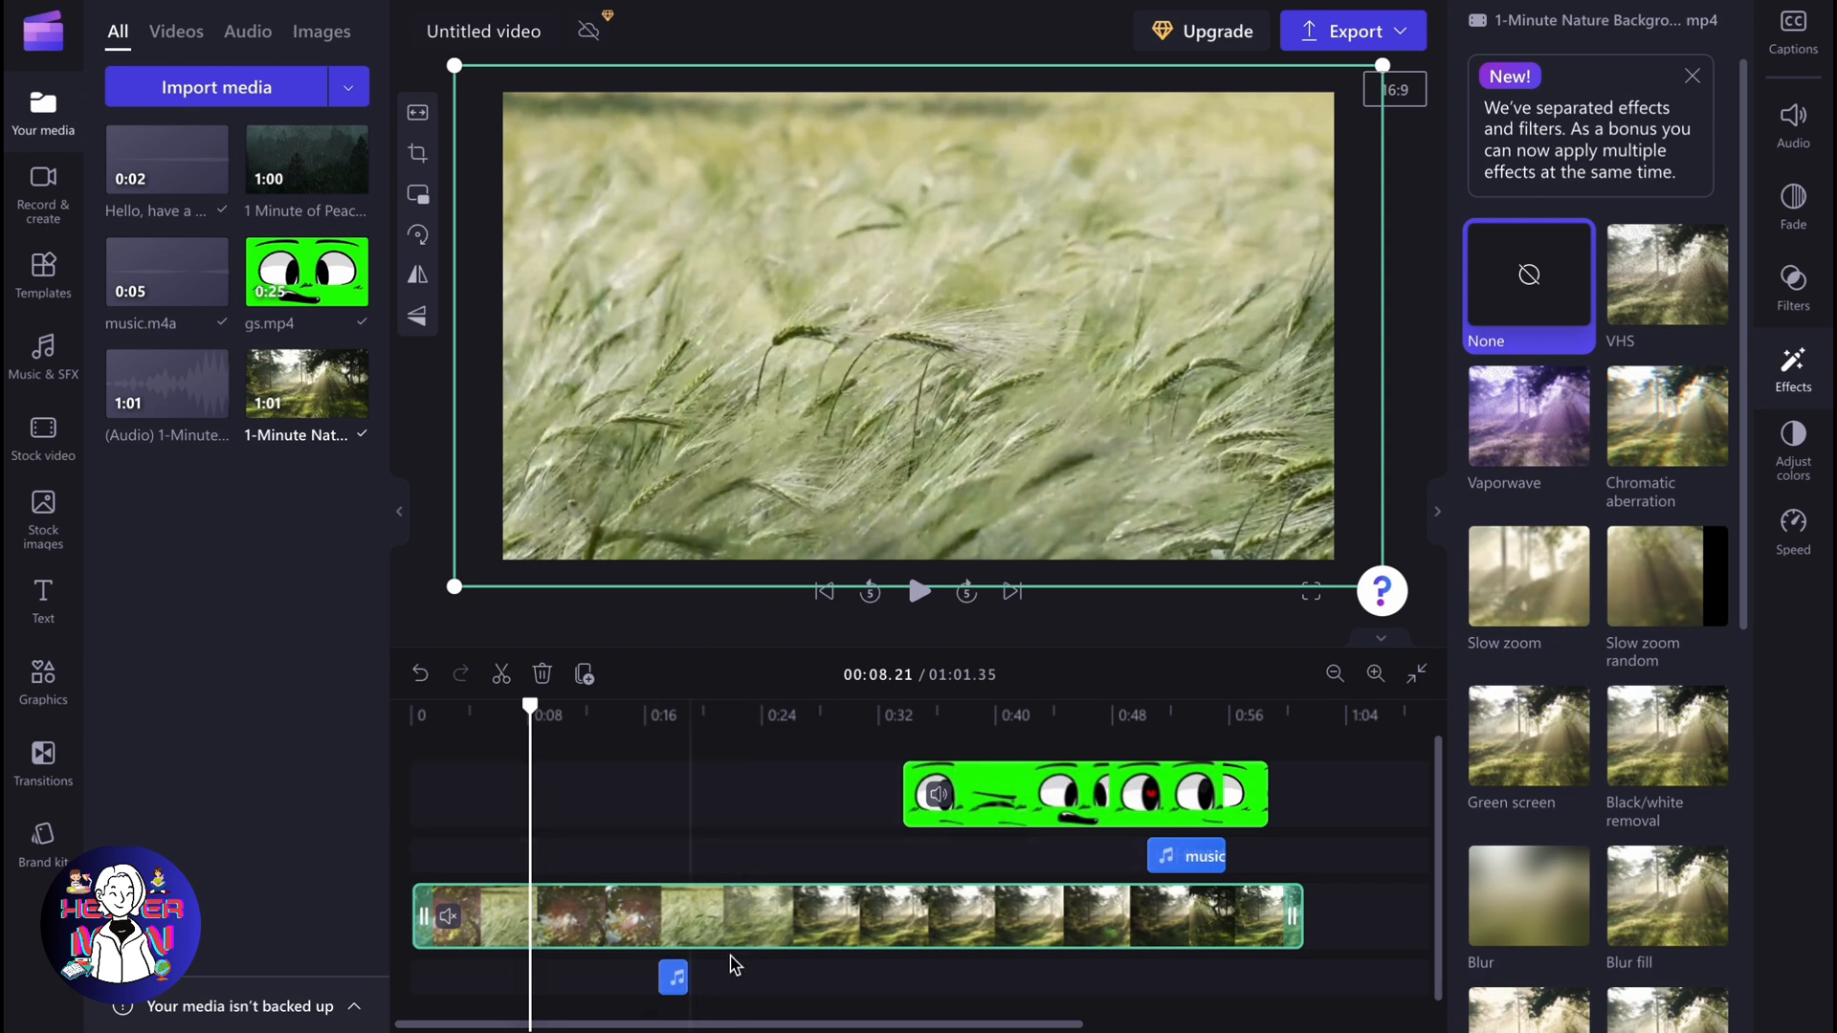
mouse_move(337, 153)
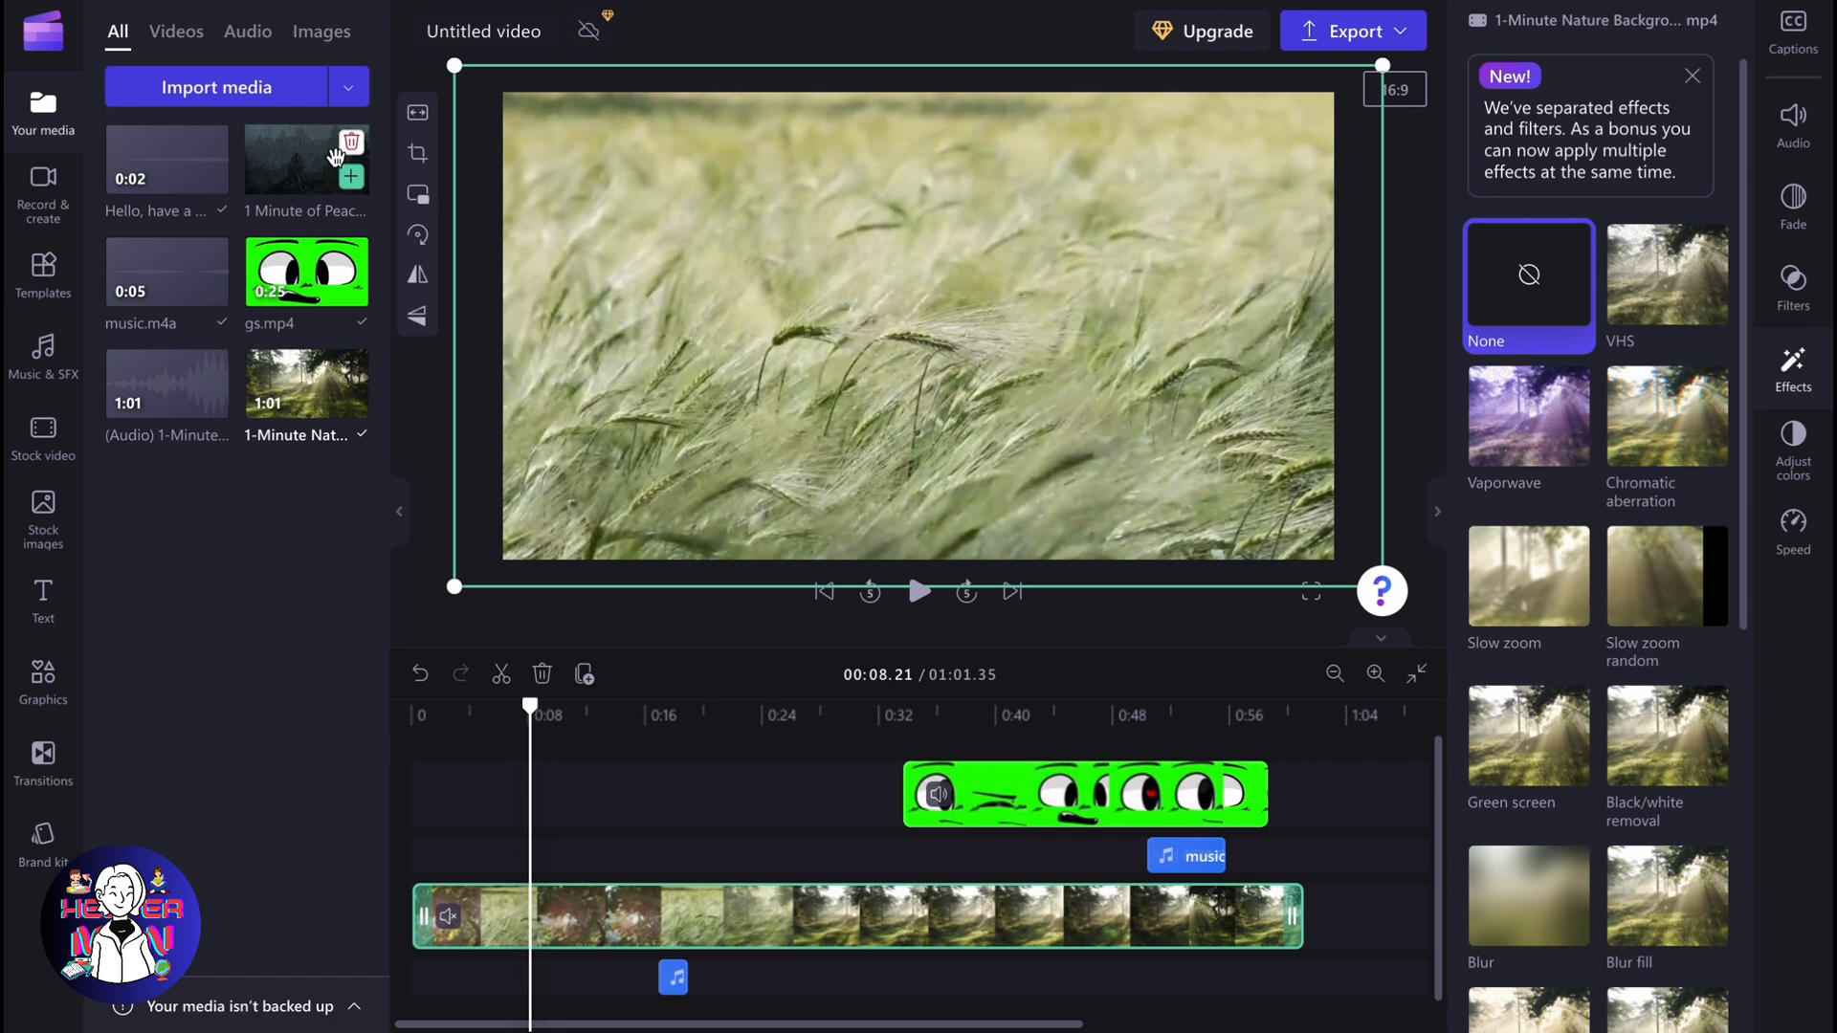
mouse_move(322, 161)
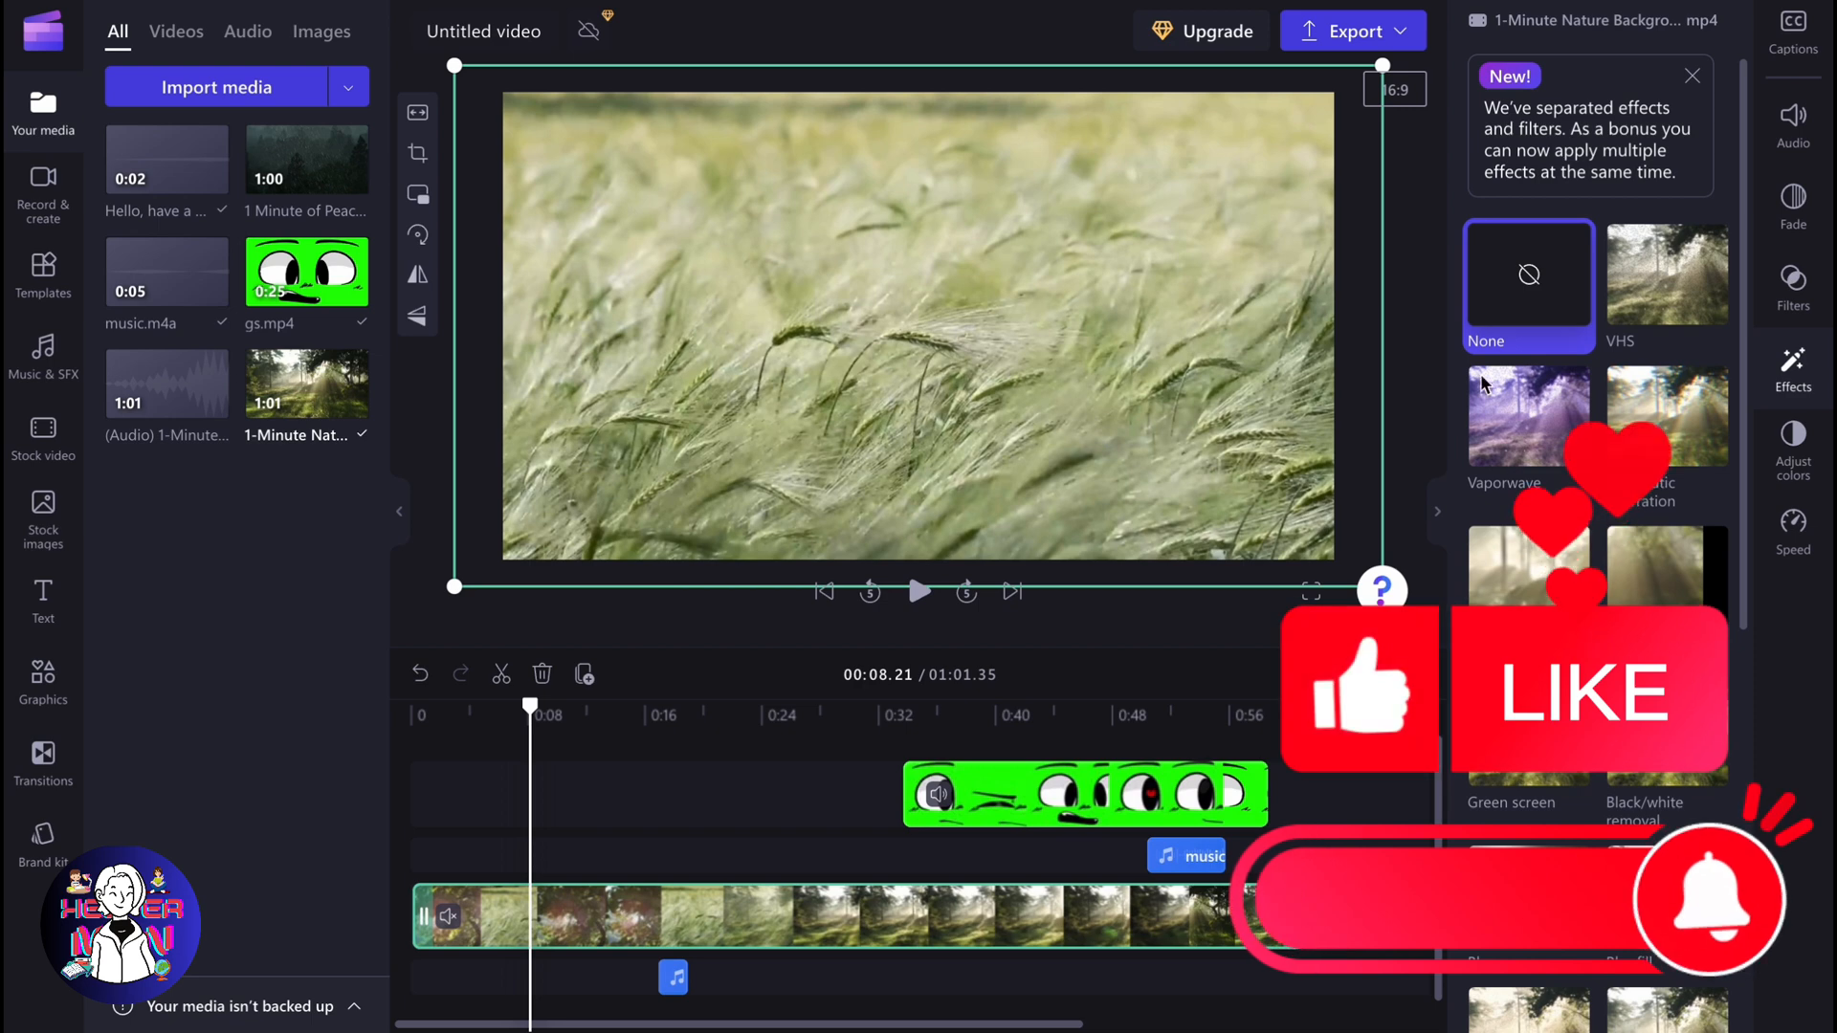
Step: Boost the clip's saturation, slightly raise contrast and exposure, then show the blend mode choices
click(1793, 447)
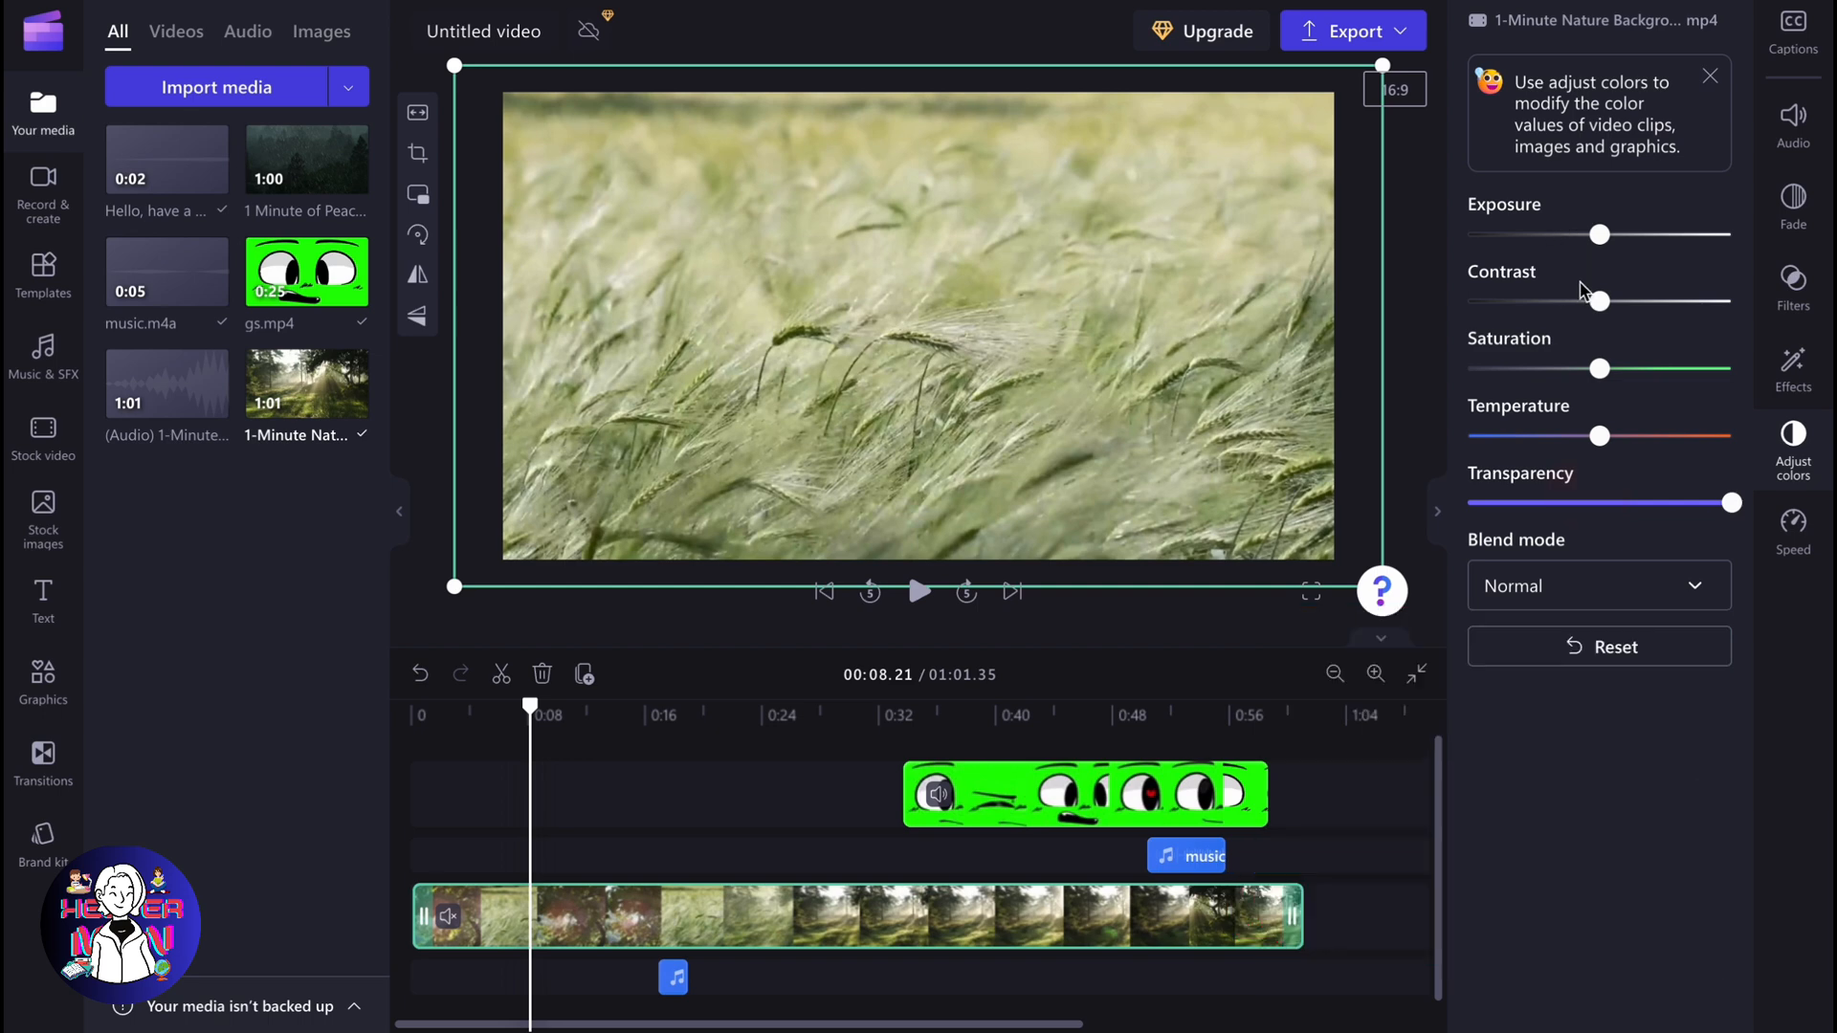
drag(1599, 434, 1640, 434)
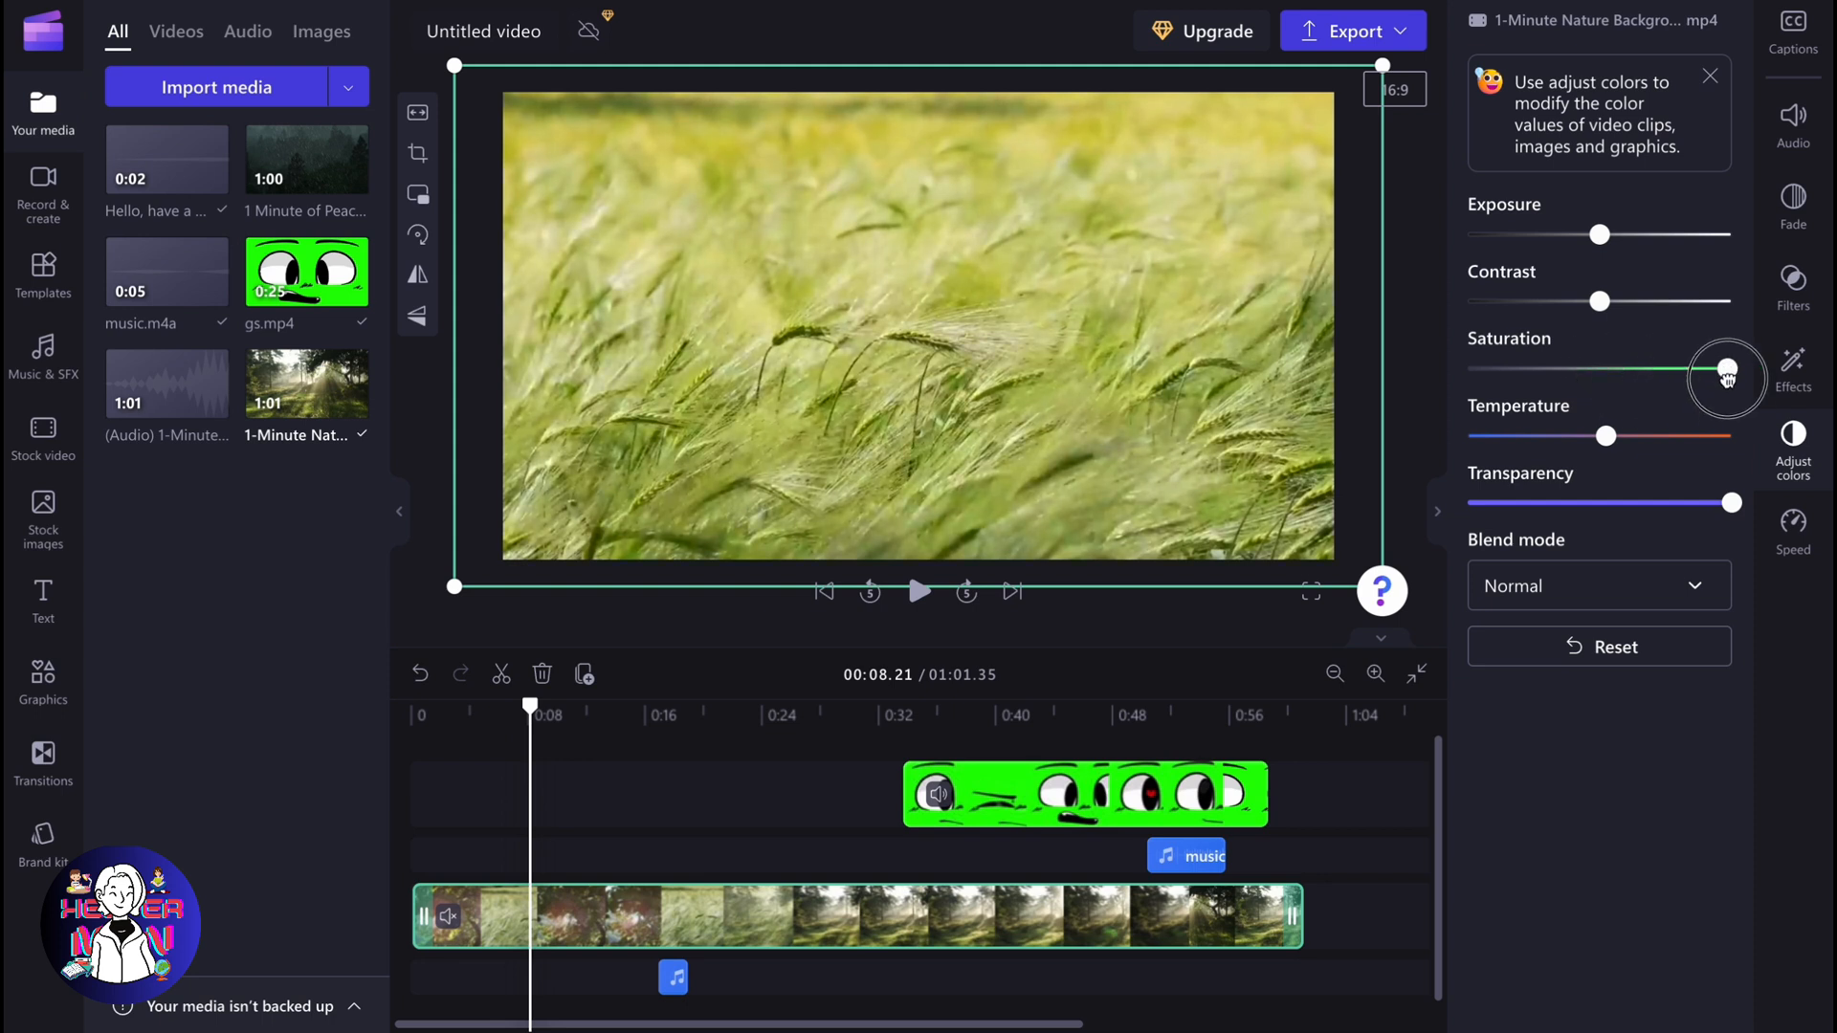
drag(1726, 369, 1623, 369)
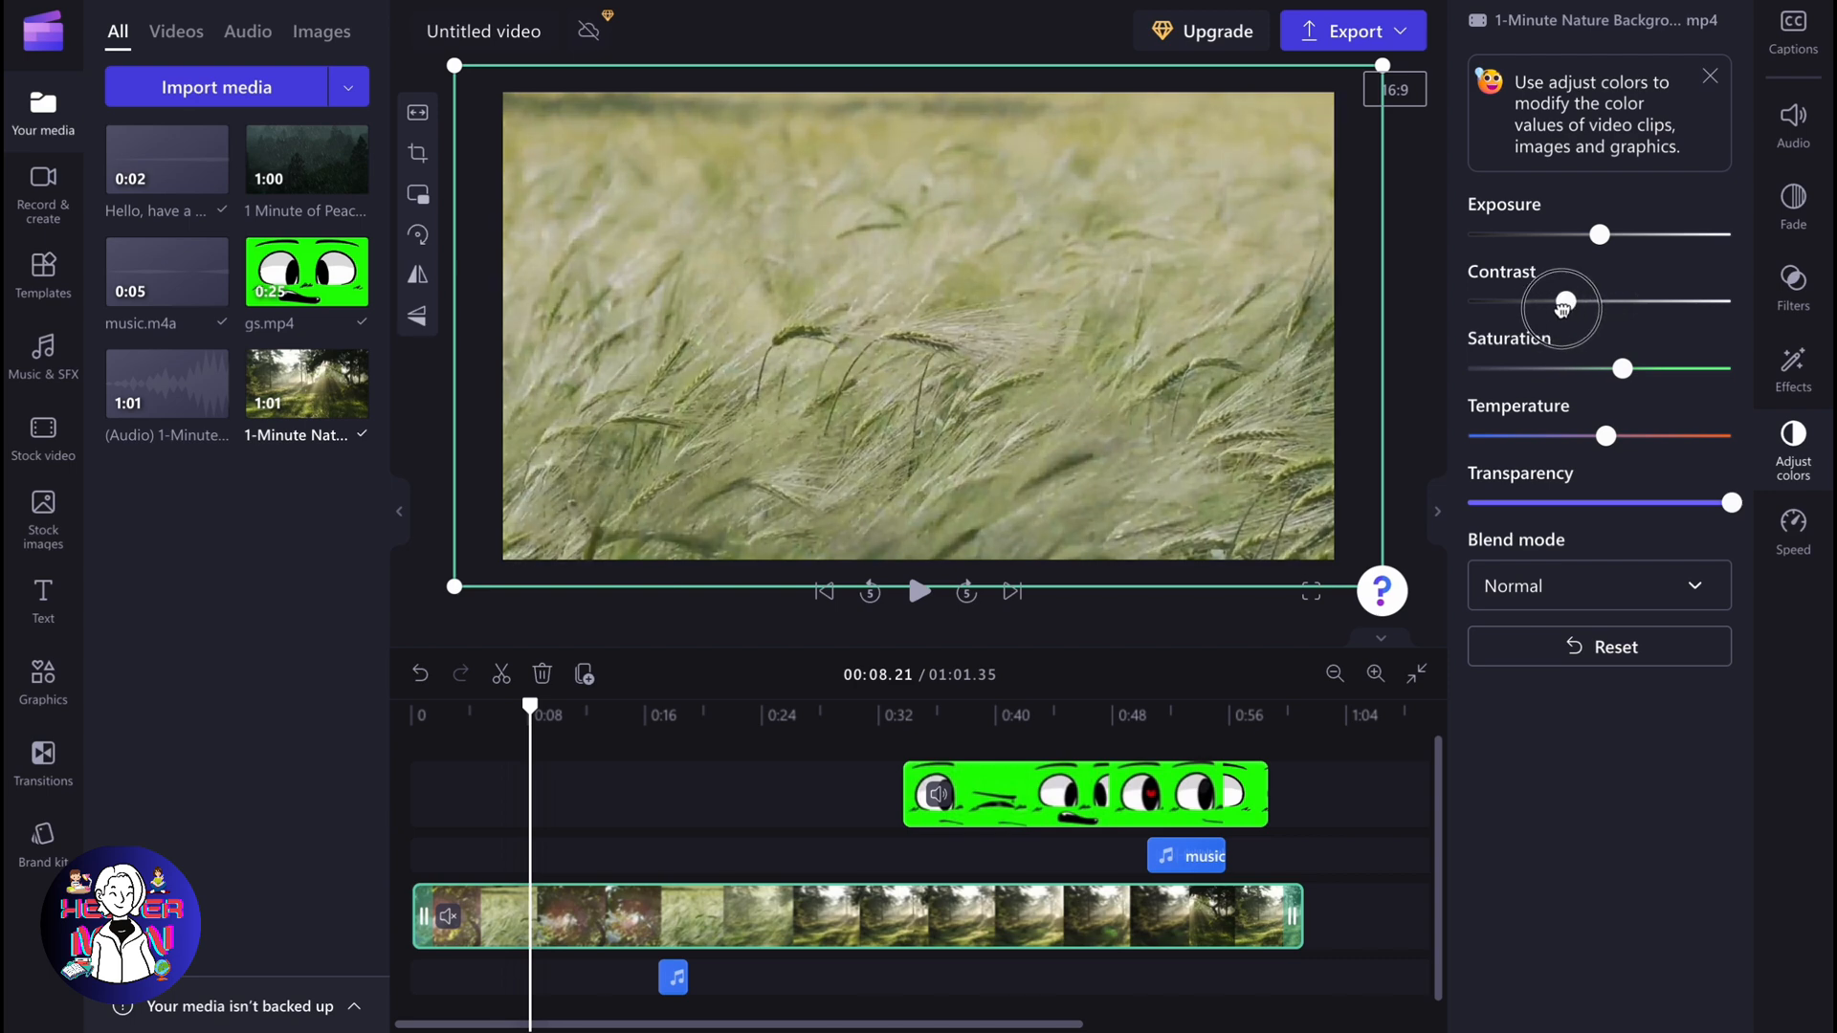
drag(1561, 306, 1615, 306)
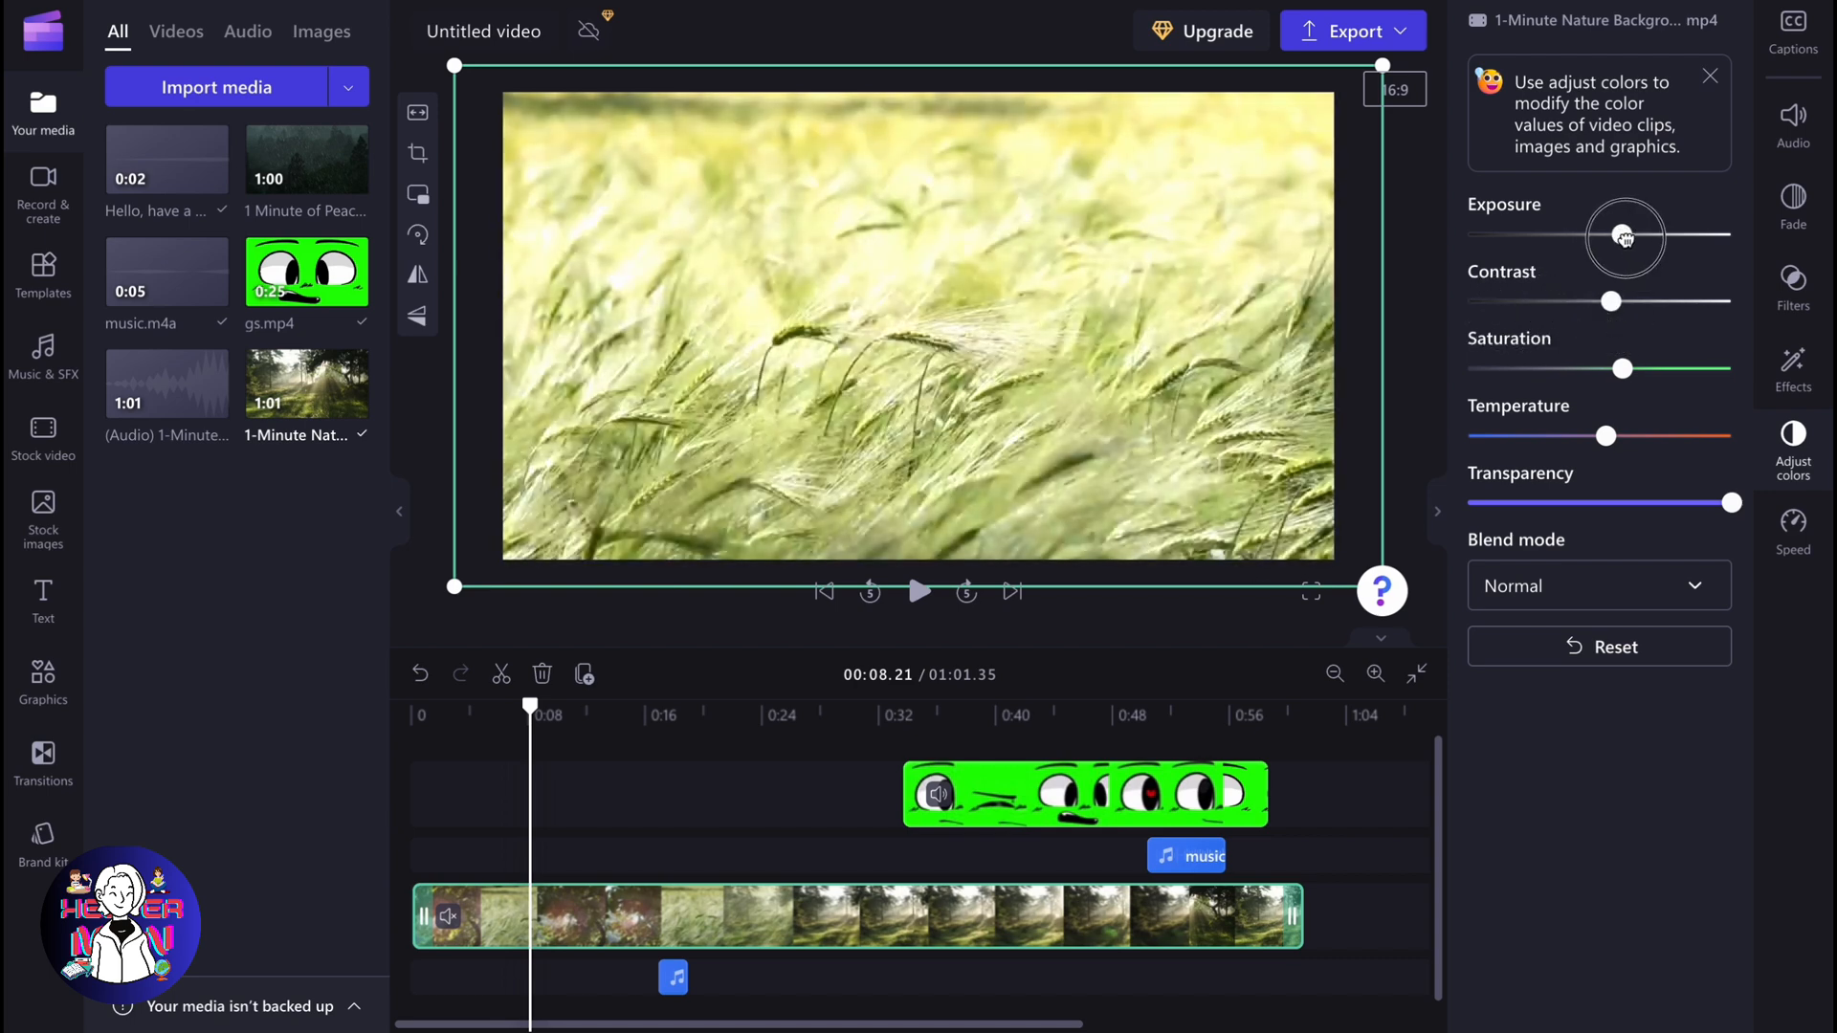
drag(1624, 238, 1611, 234)
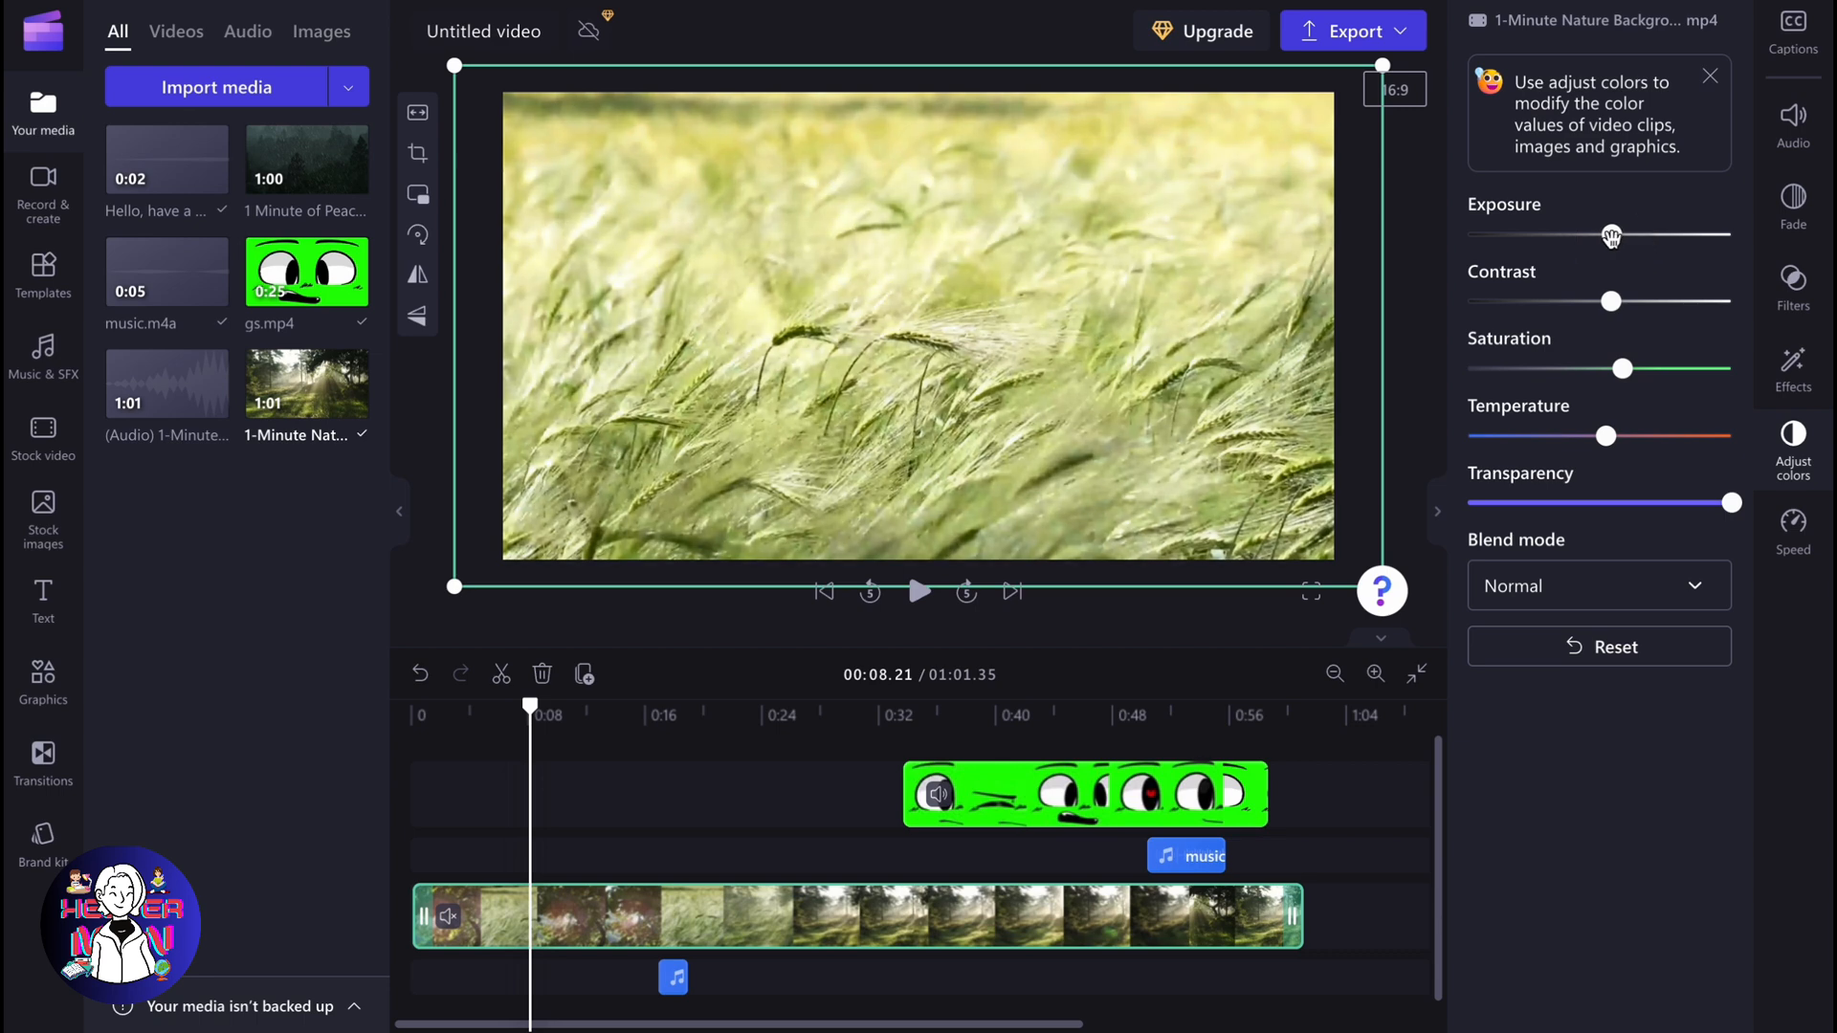
click(1598, 586)
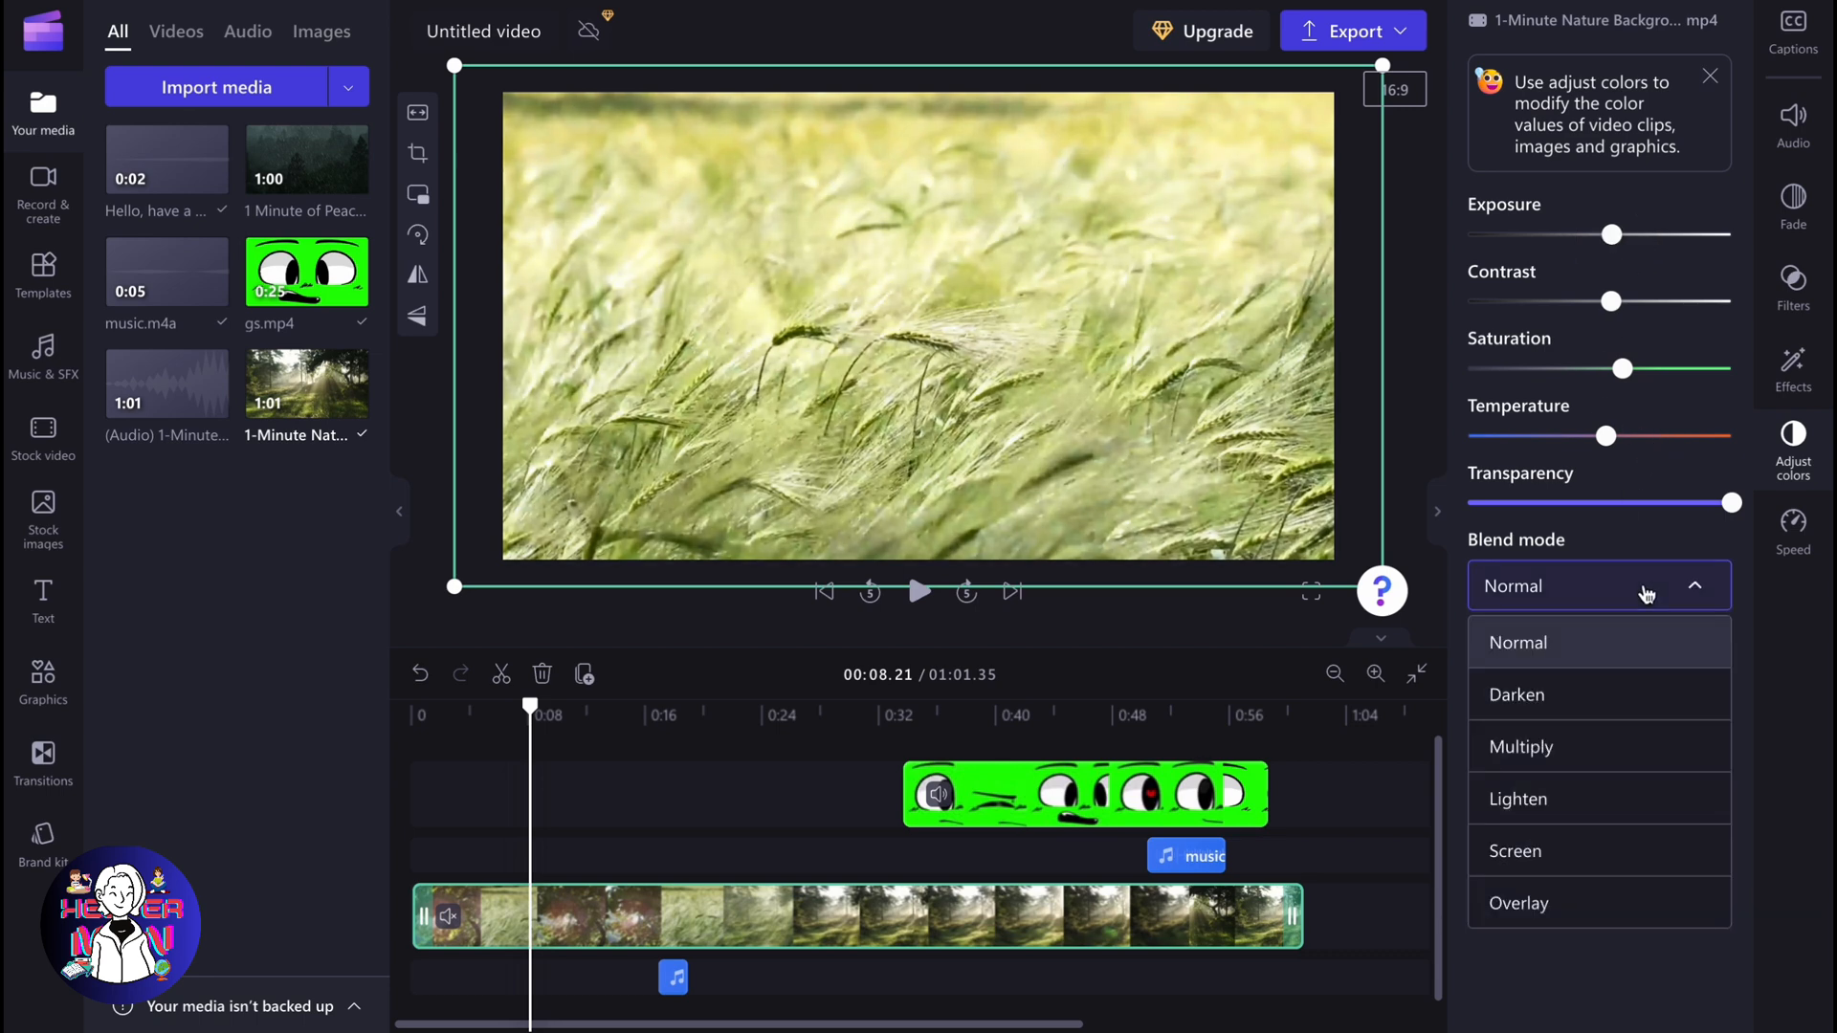
Step: Apply the Bold and blue filter to the nature clip at a fairly strong intensity
click(1793, 369)
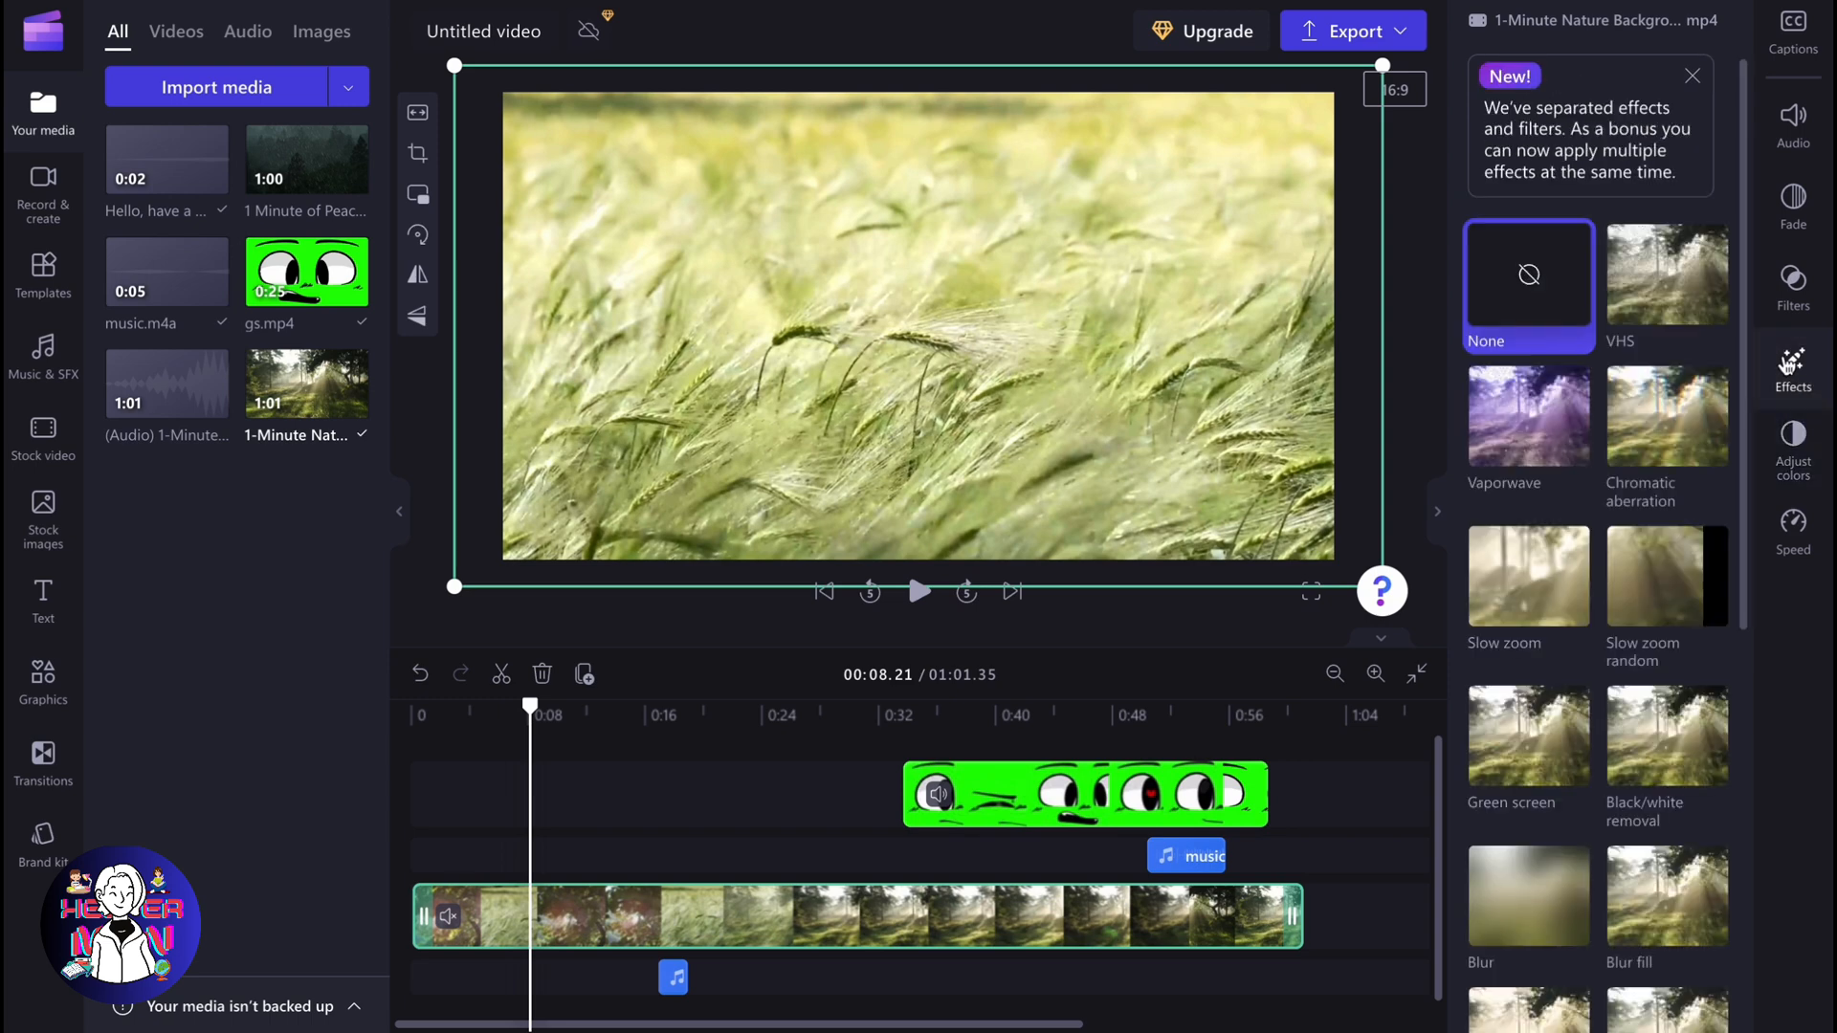
click(1793, 287)
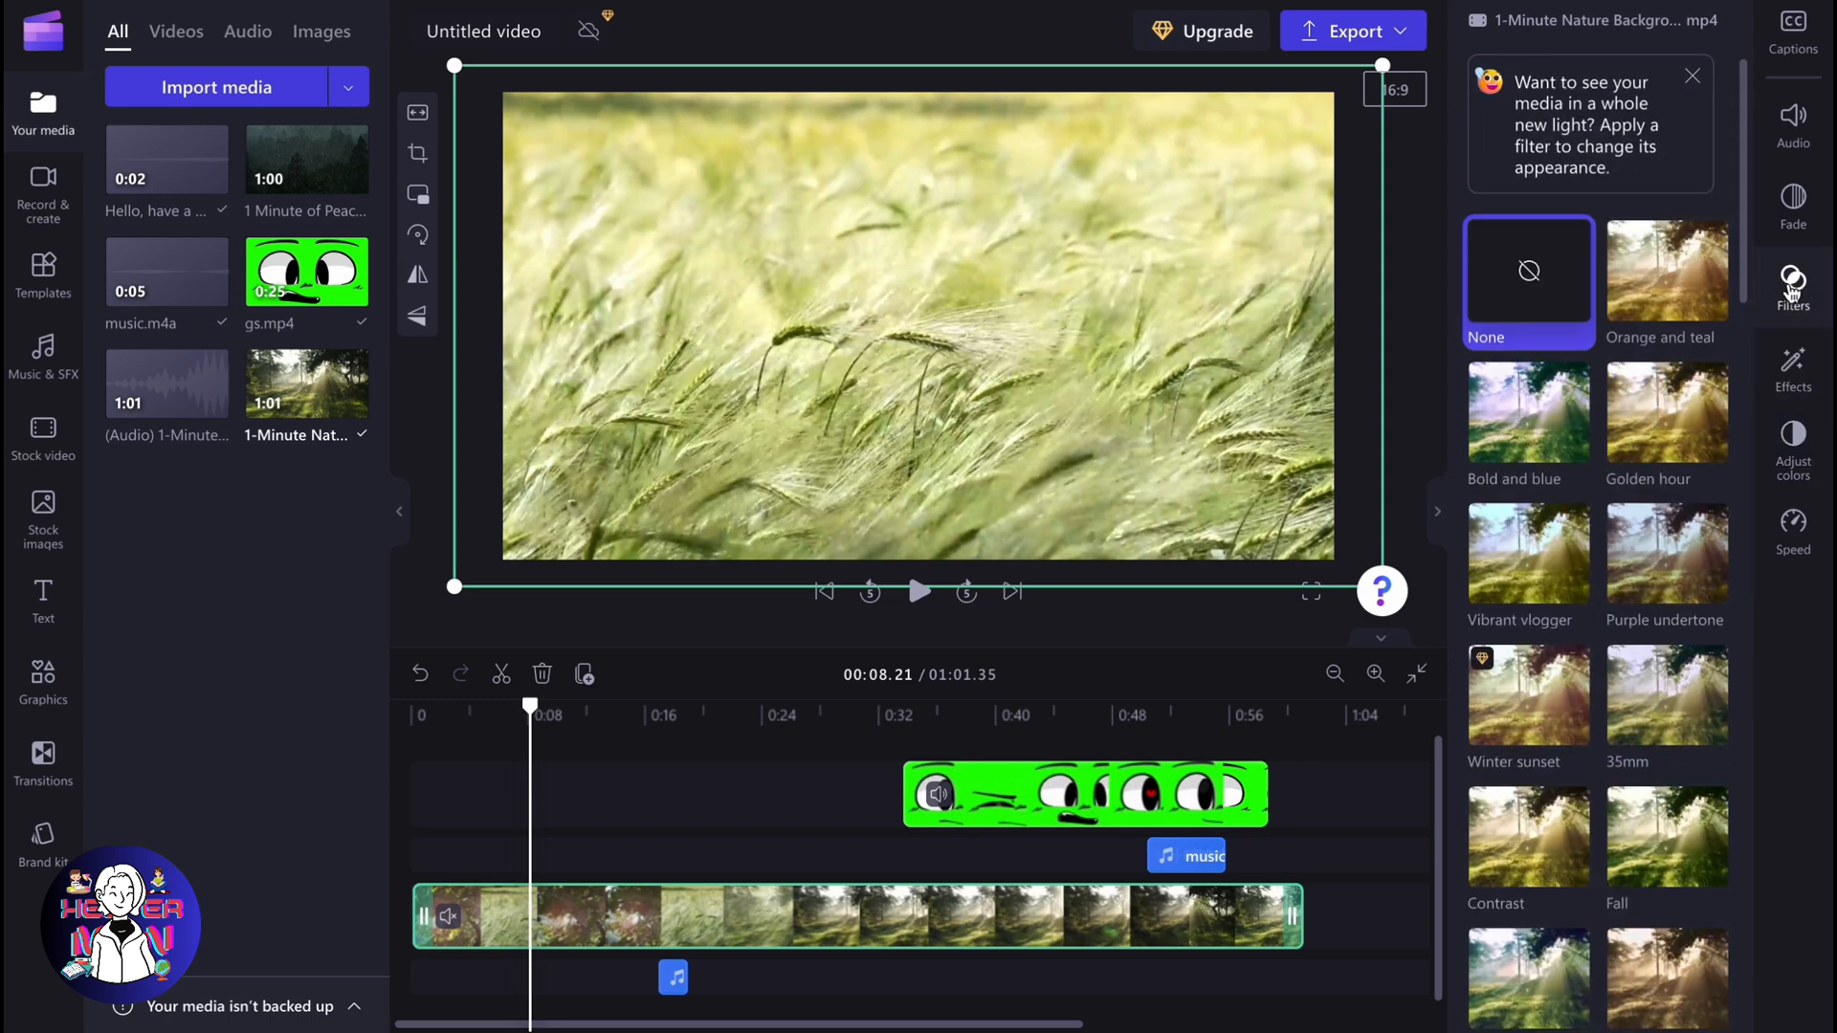
click(1527, 414)
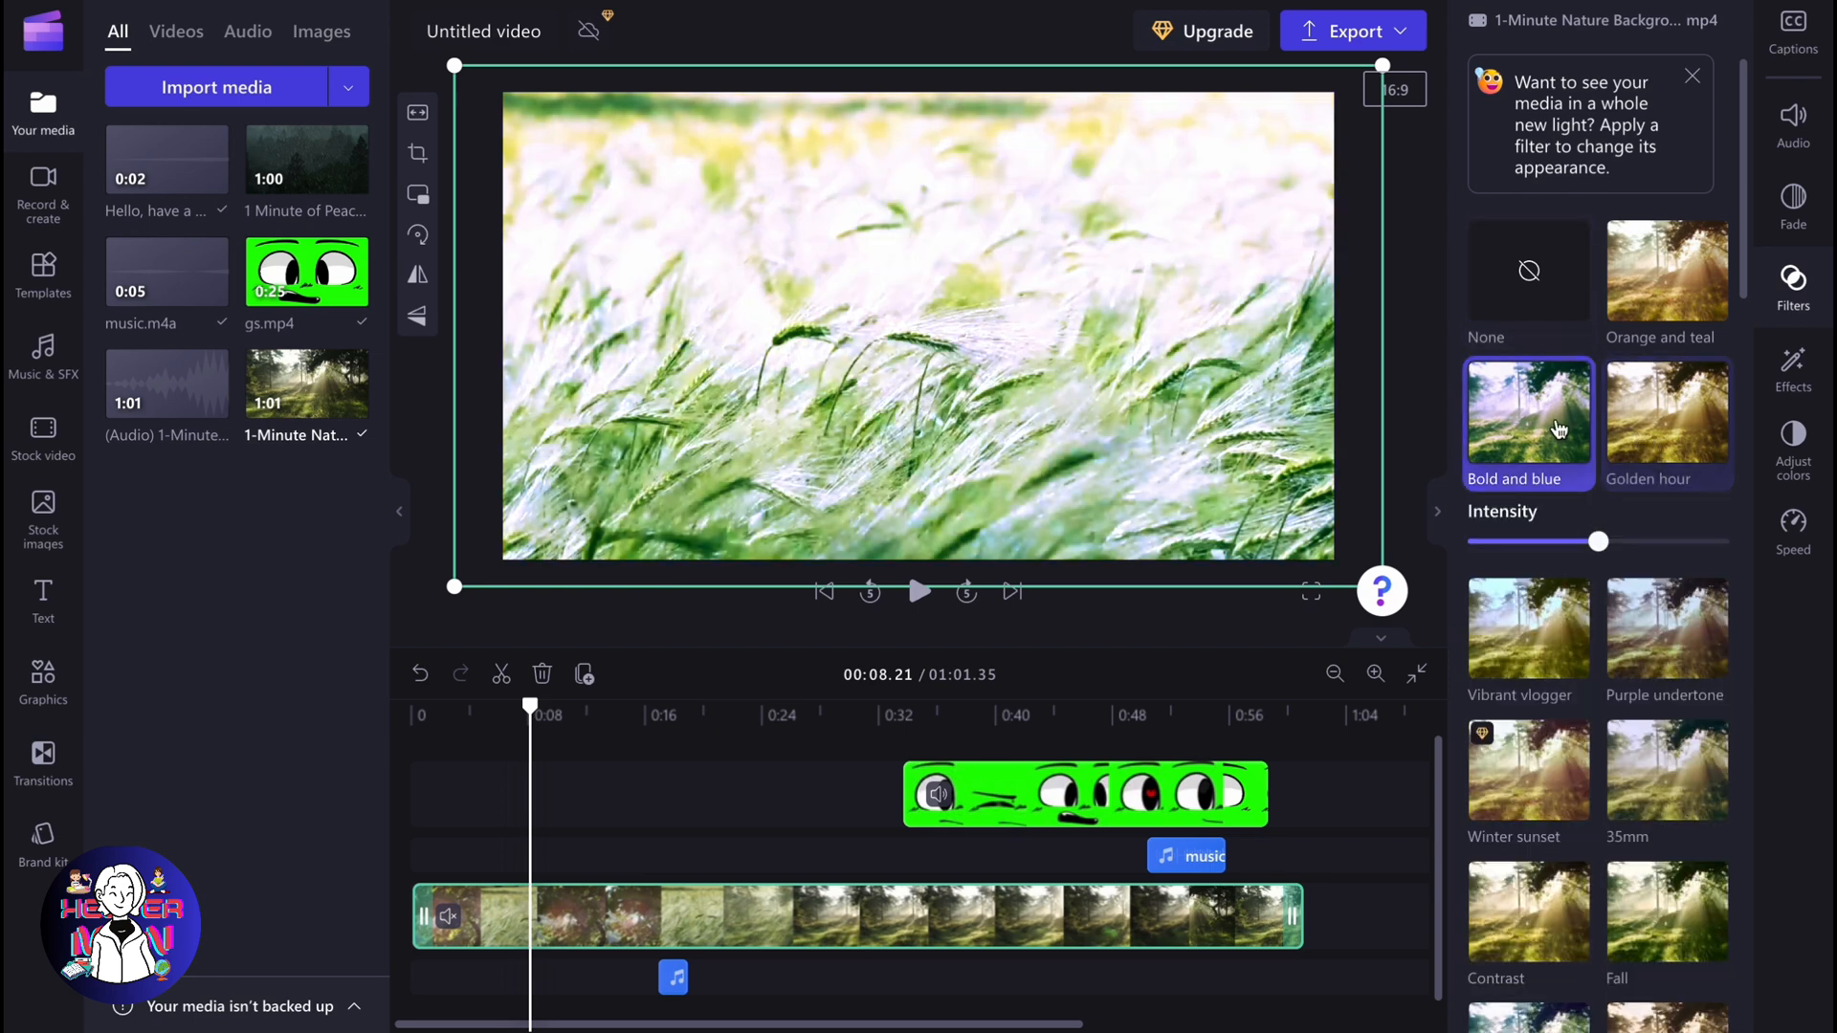
drag(1602, 541, 1523, 542)
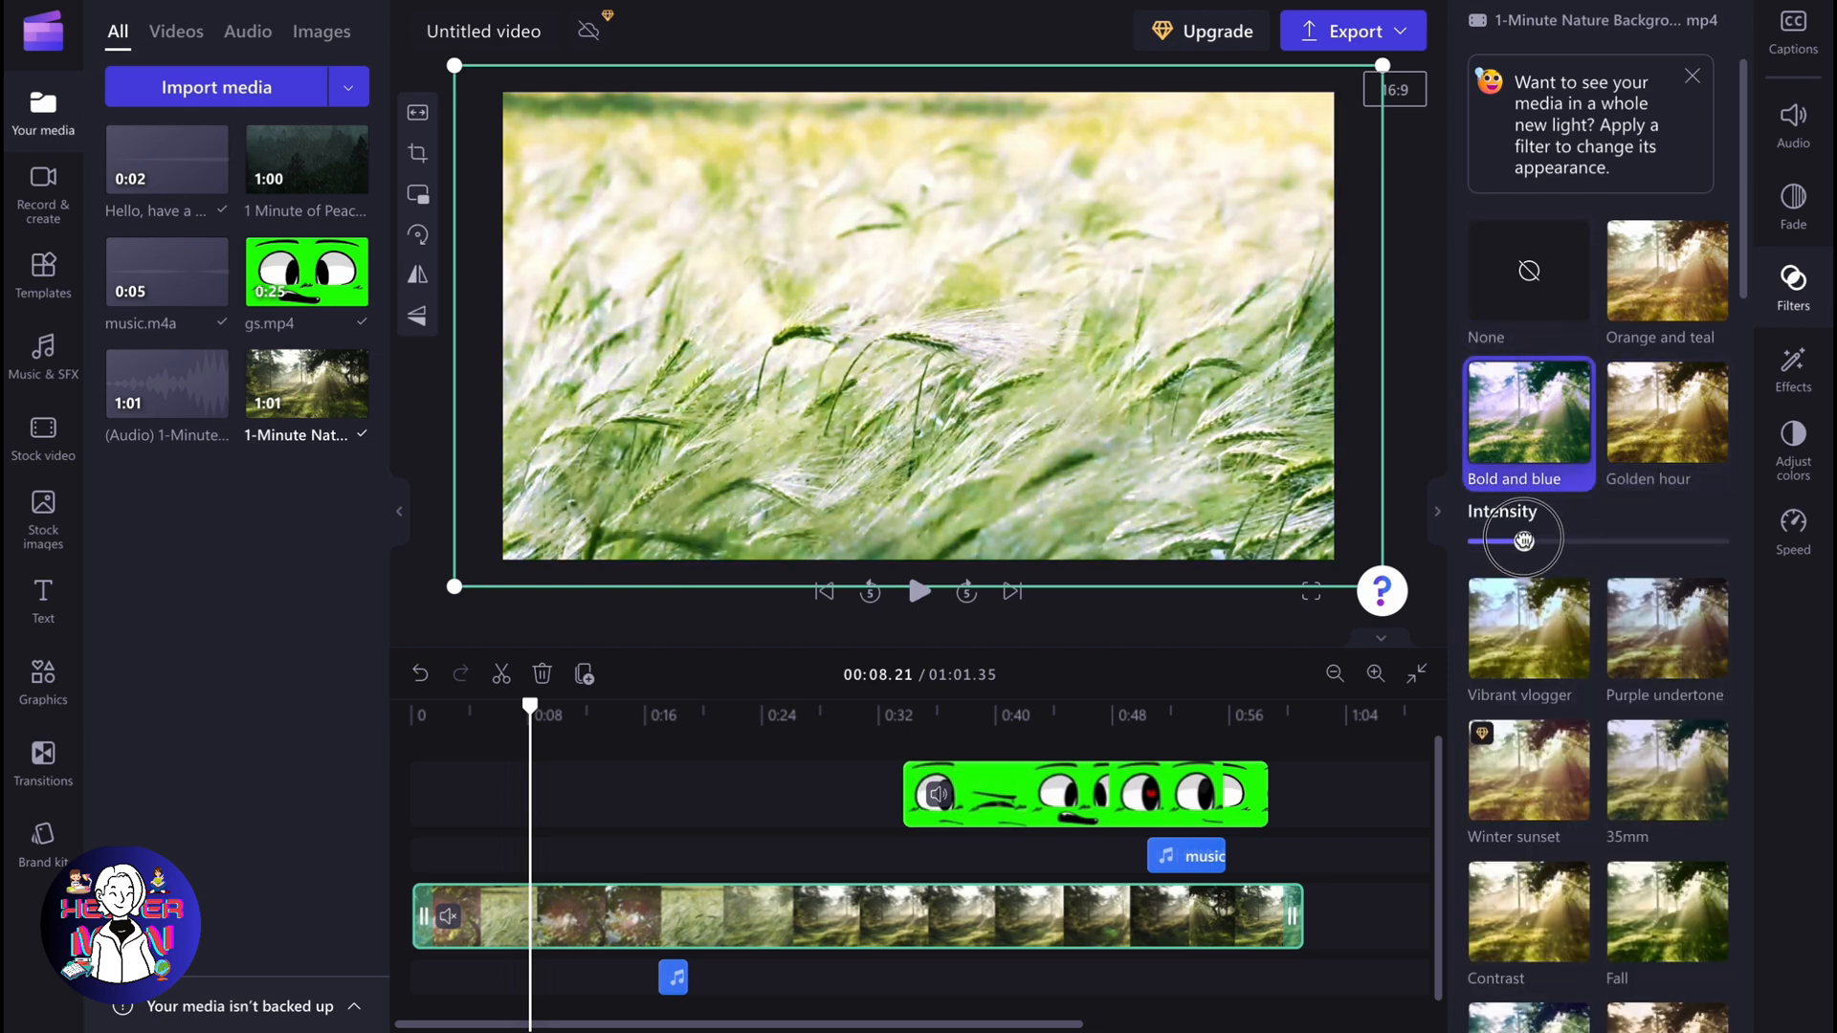
drag(1523, 539, 1617, 540)
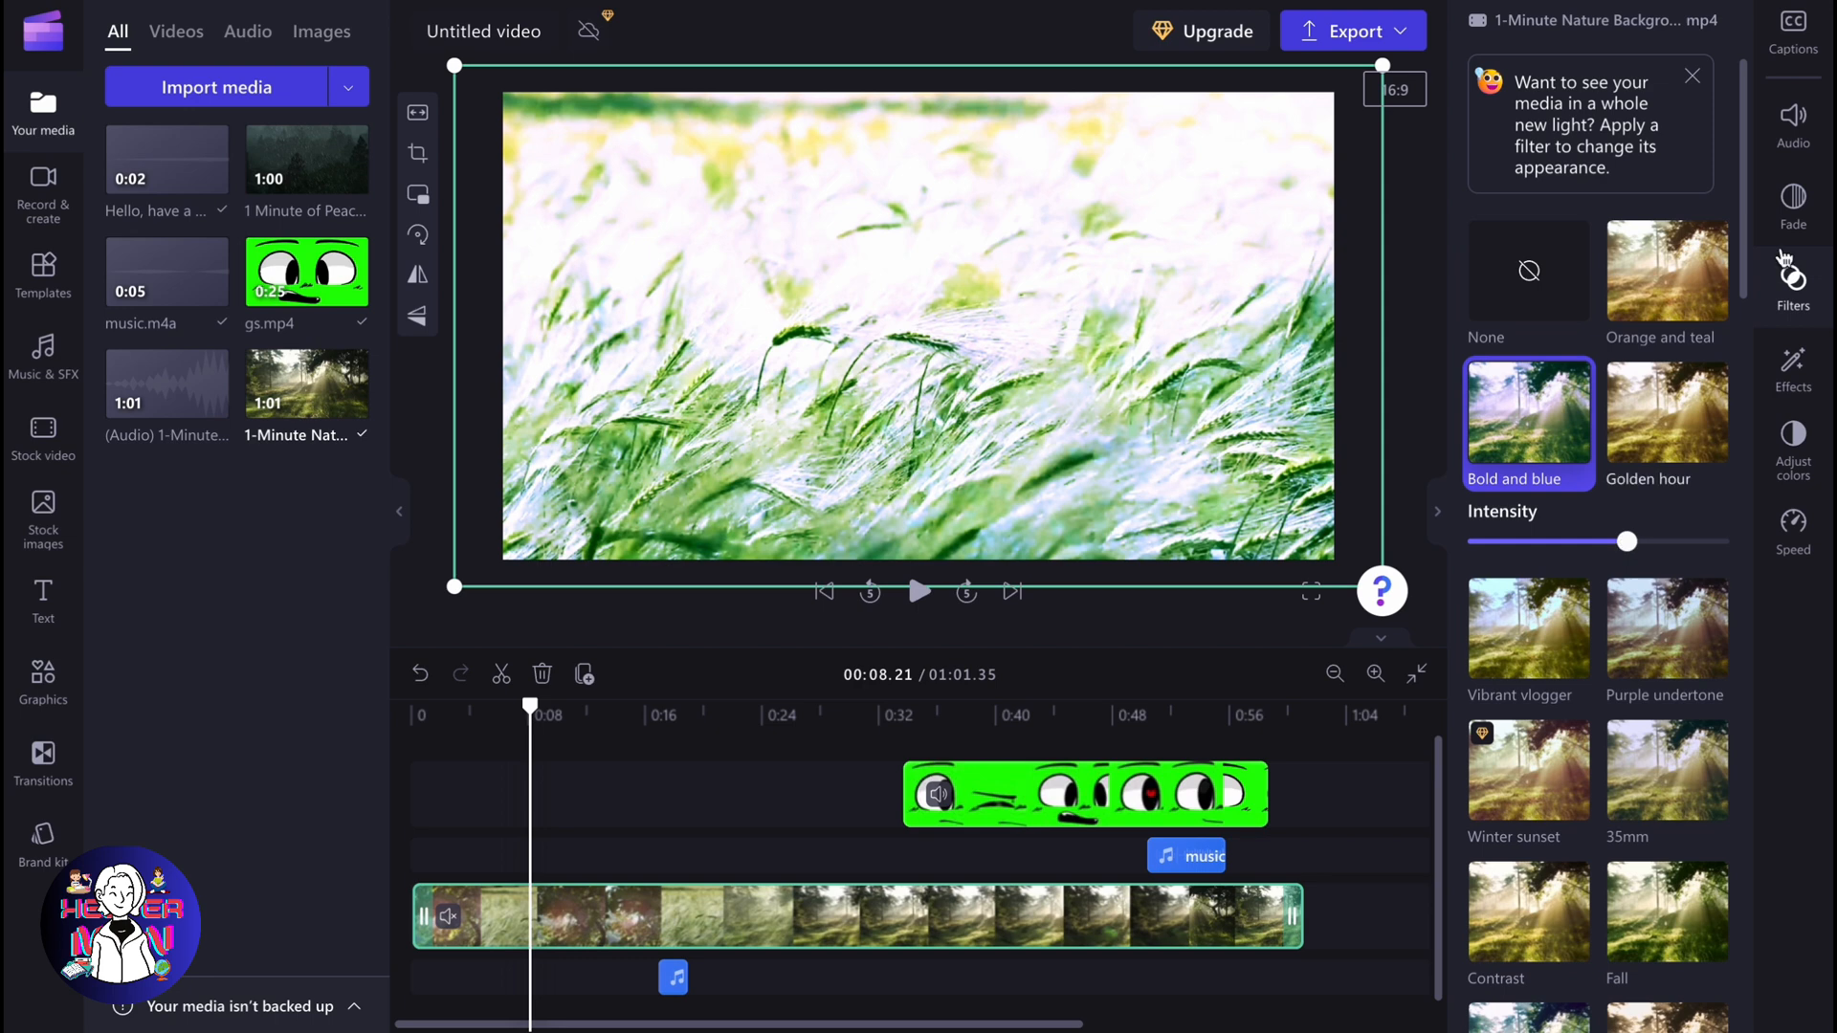
click(1793, 207)
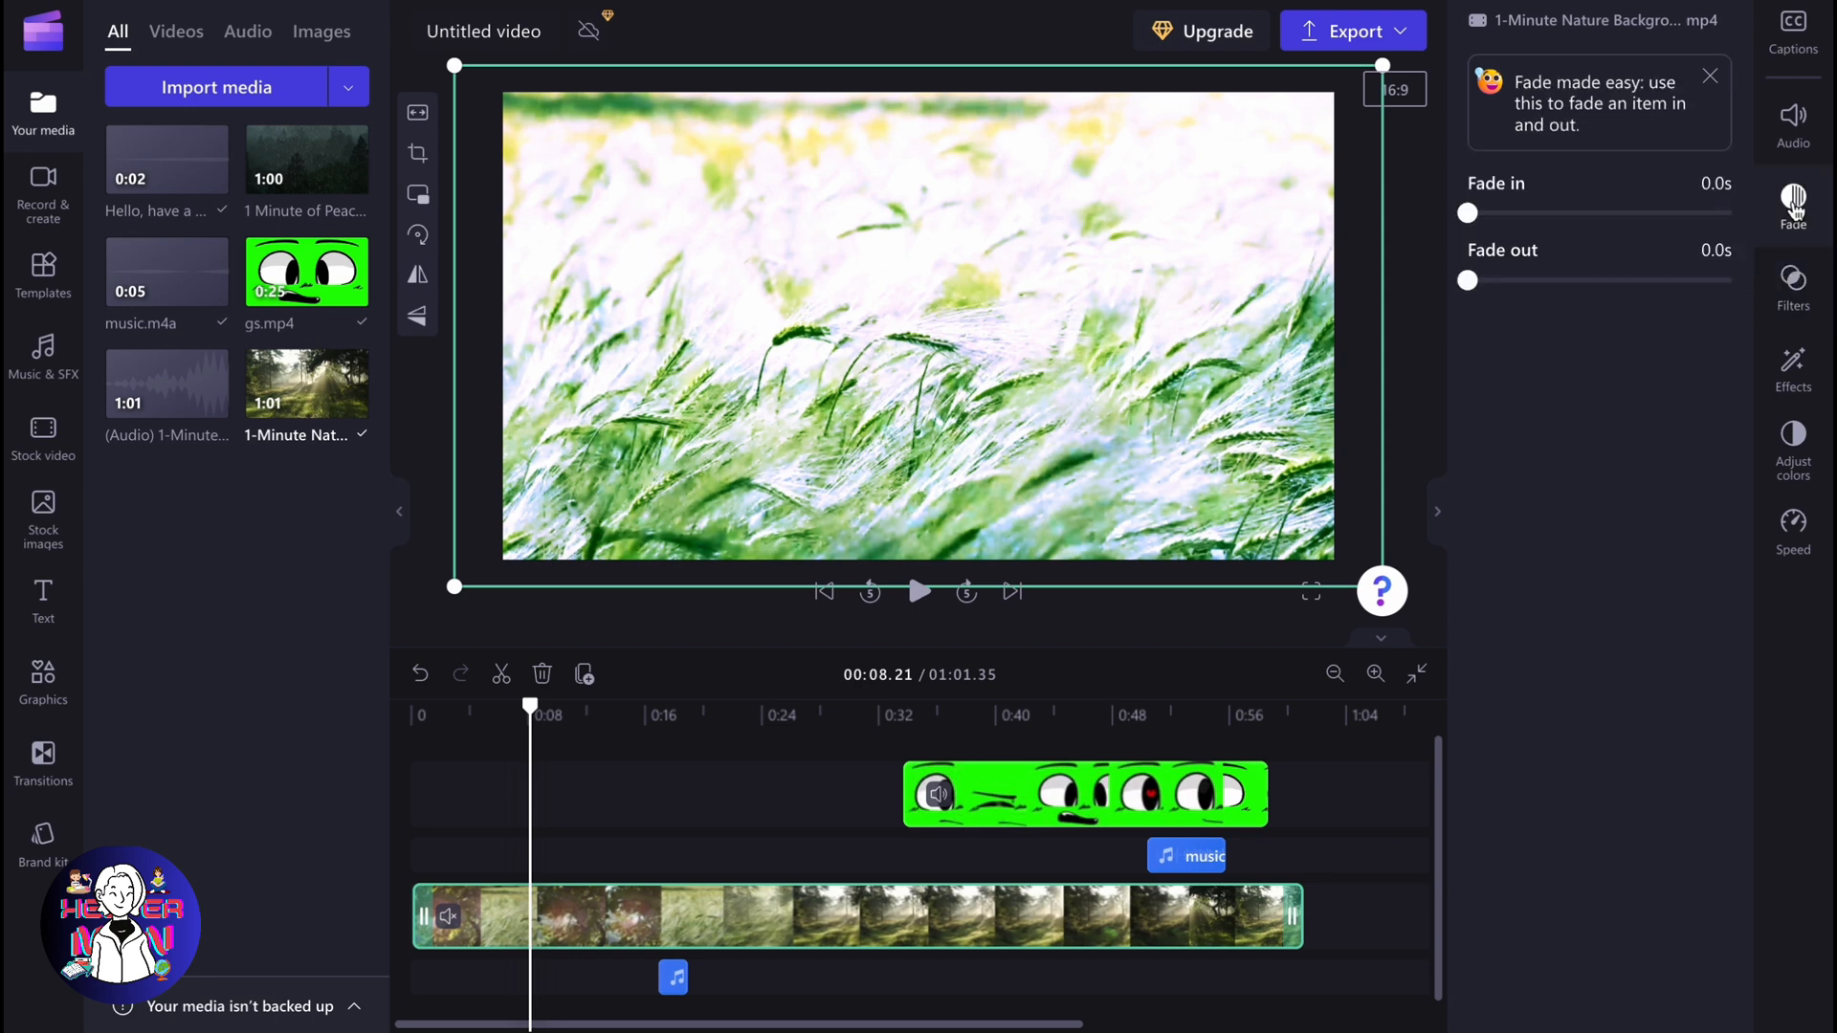
click(1793, 287)
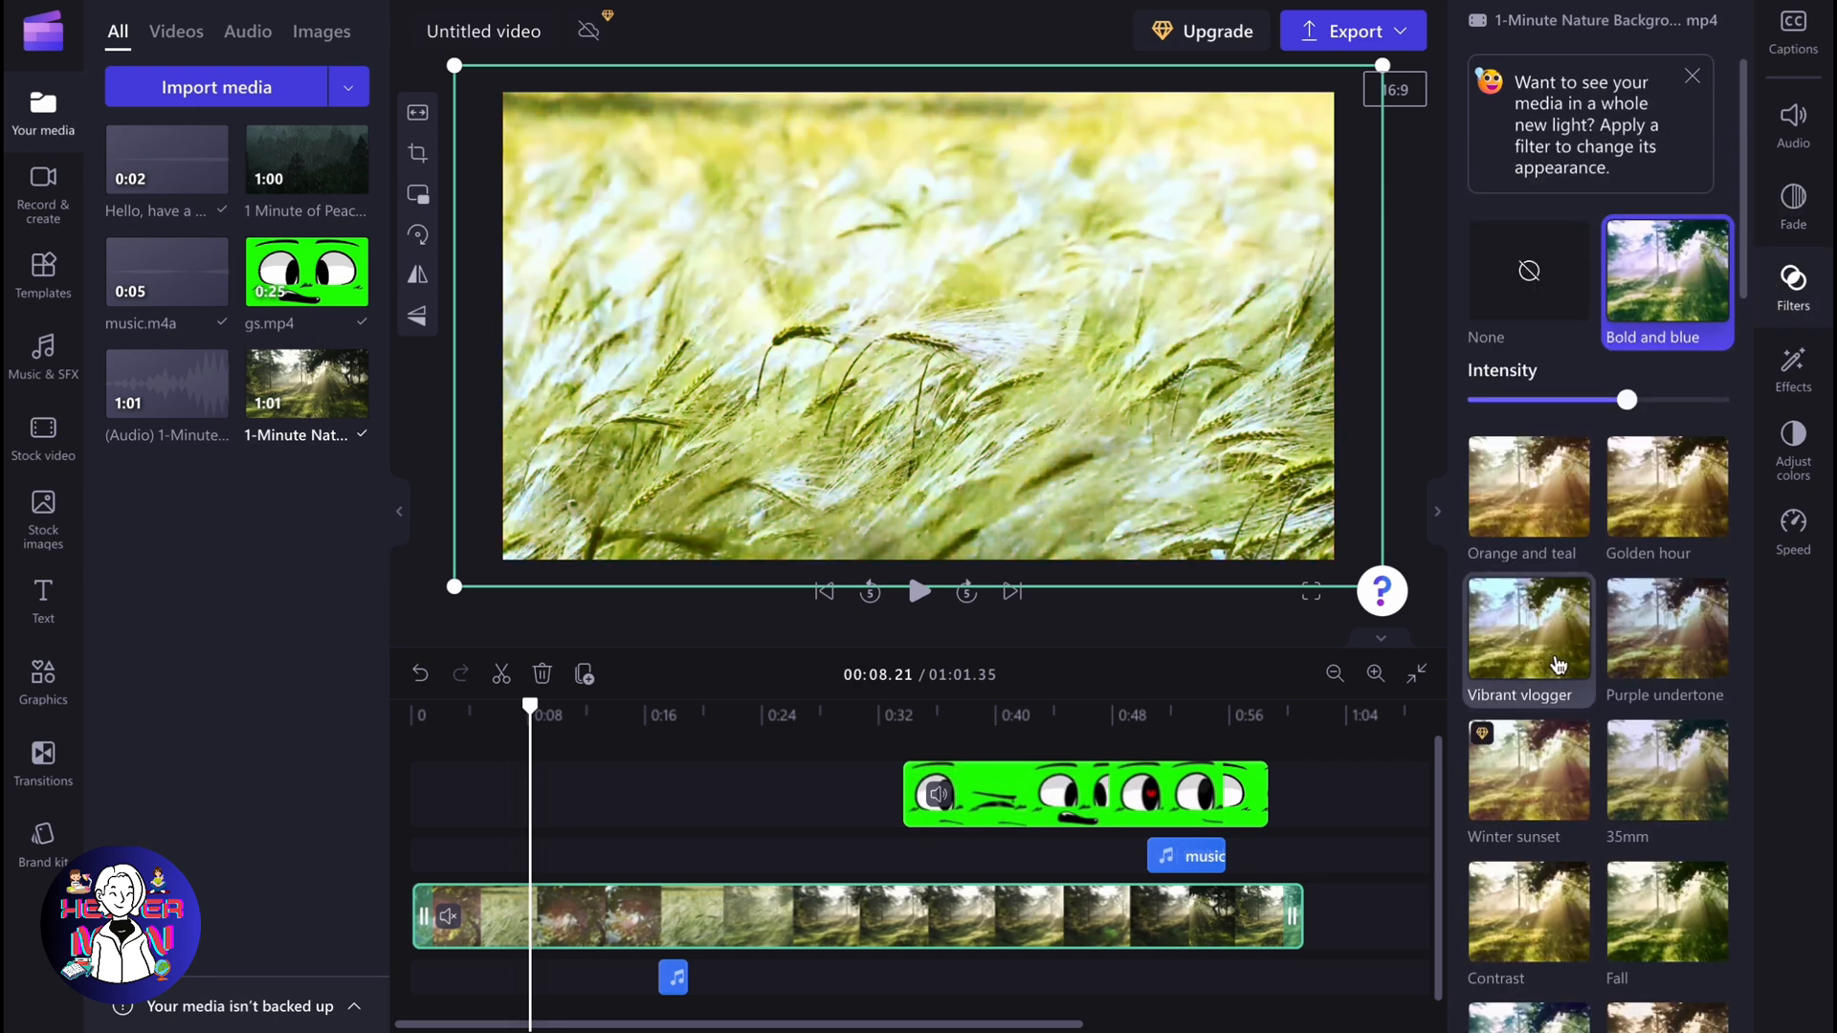
scroll(down, 3)
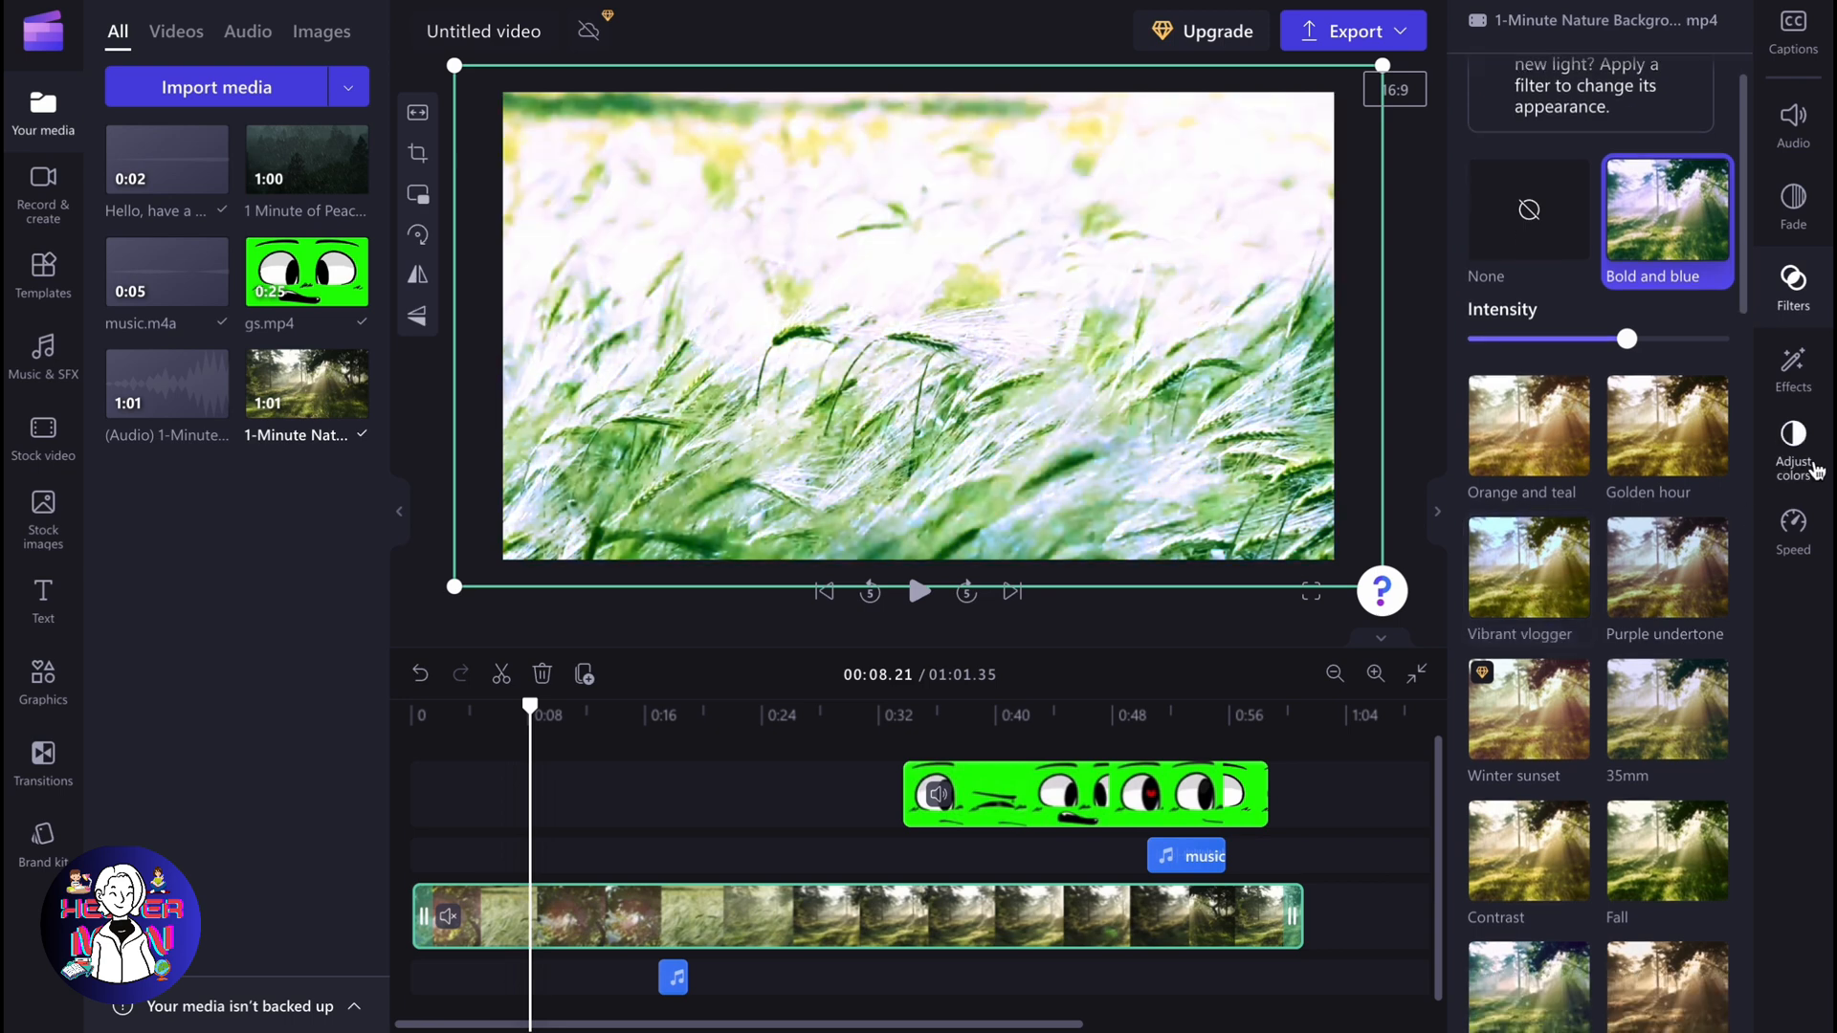
Step: Cool the clip's colour temperature, then bring up the export quality choices
click(1793, 444)
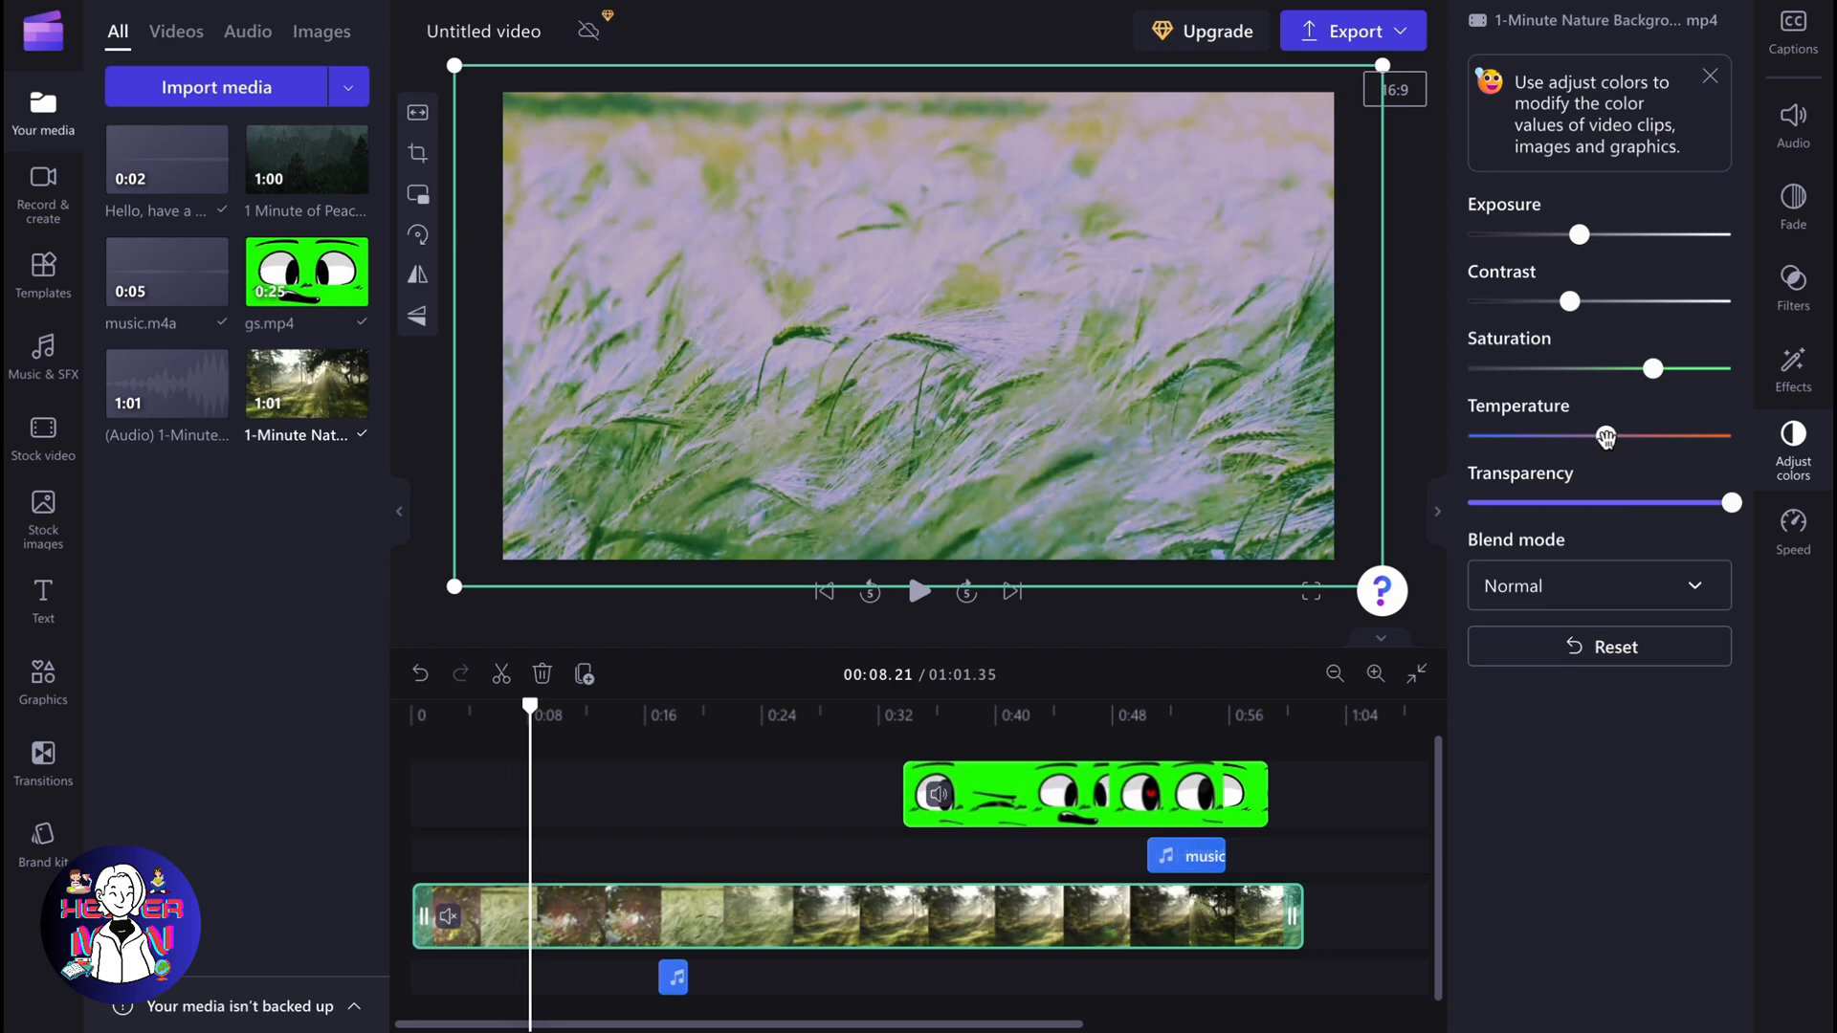
drag(1608, 435, 1583, 434)
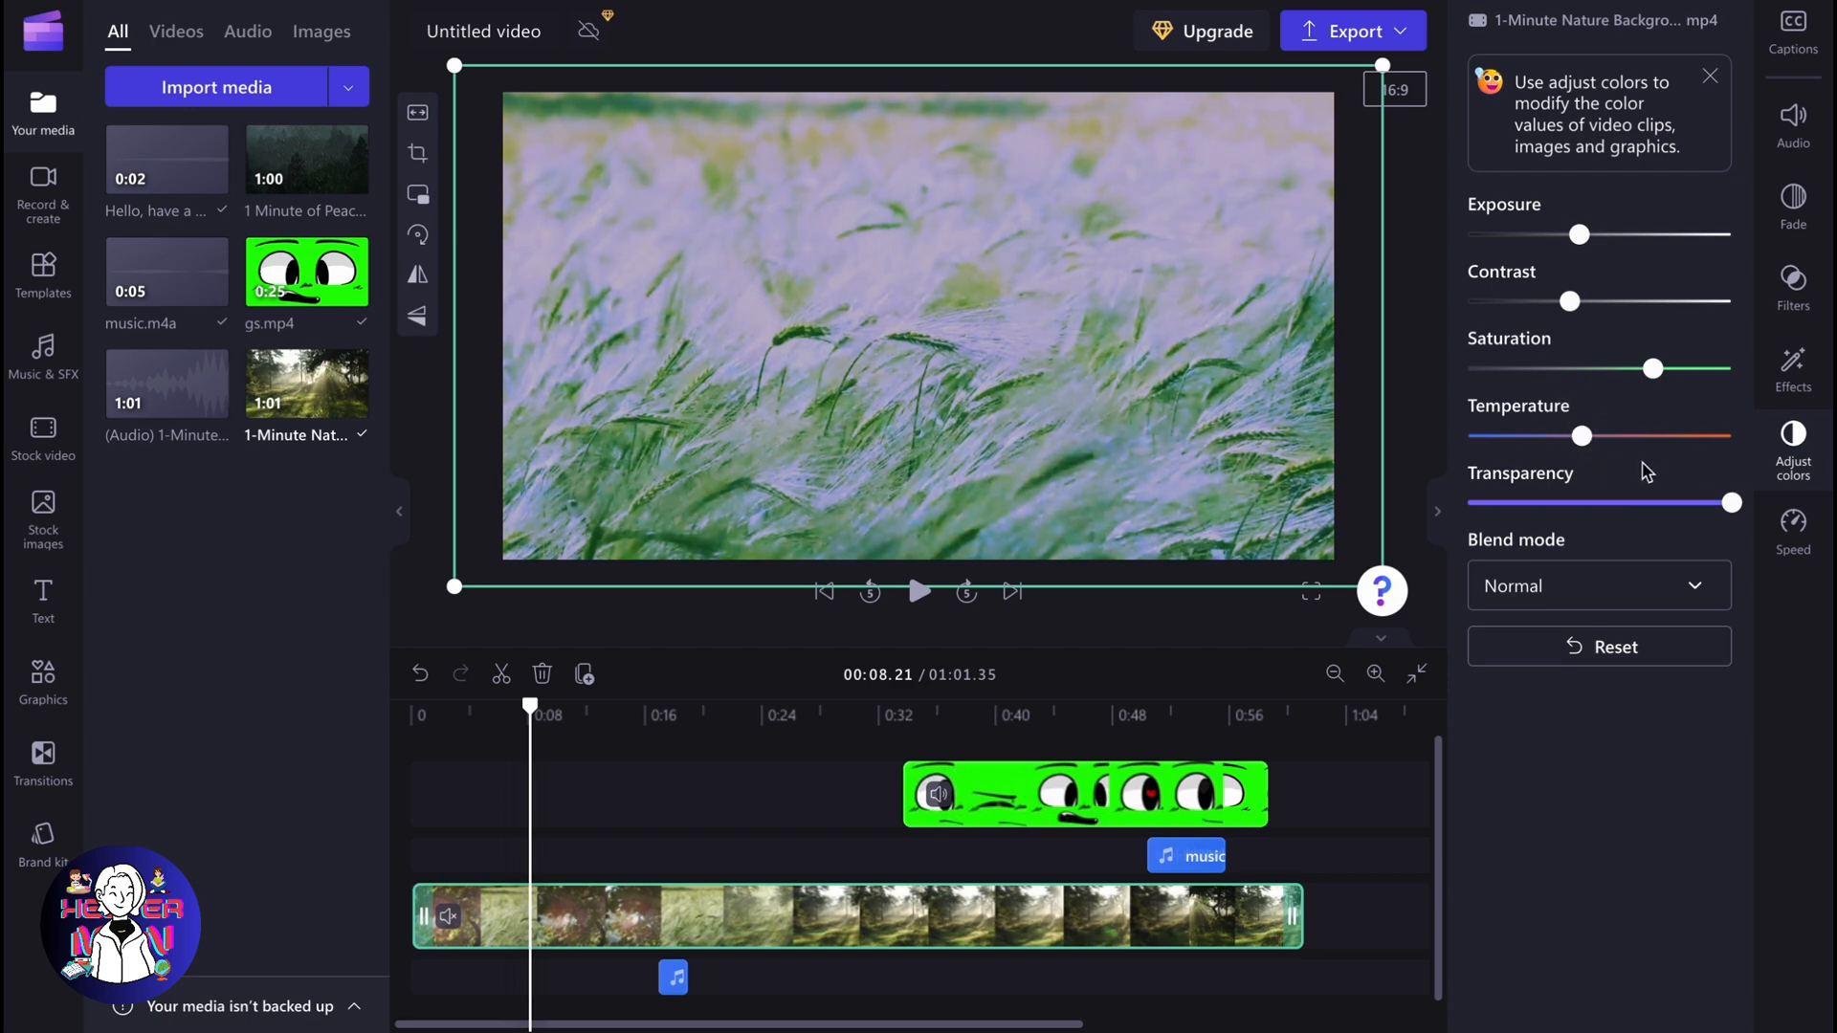
click(1350, 31)
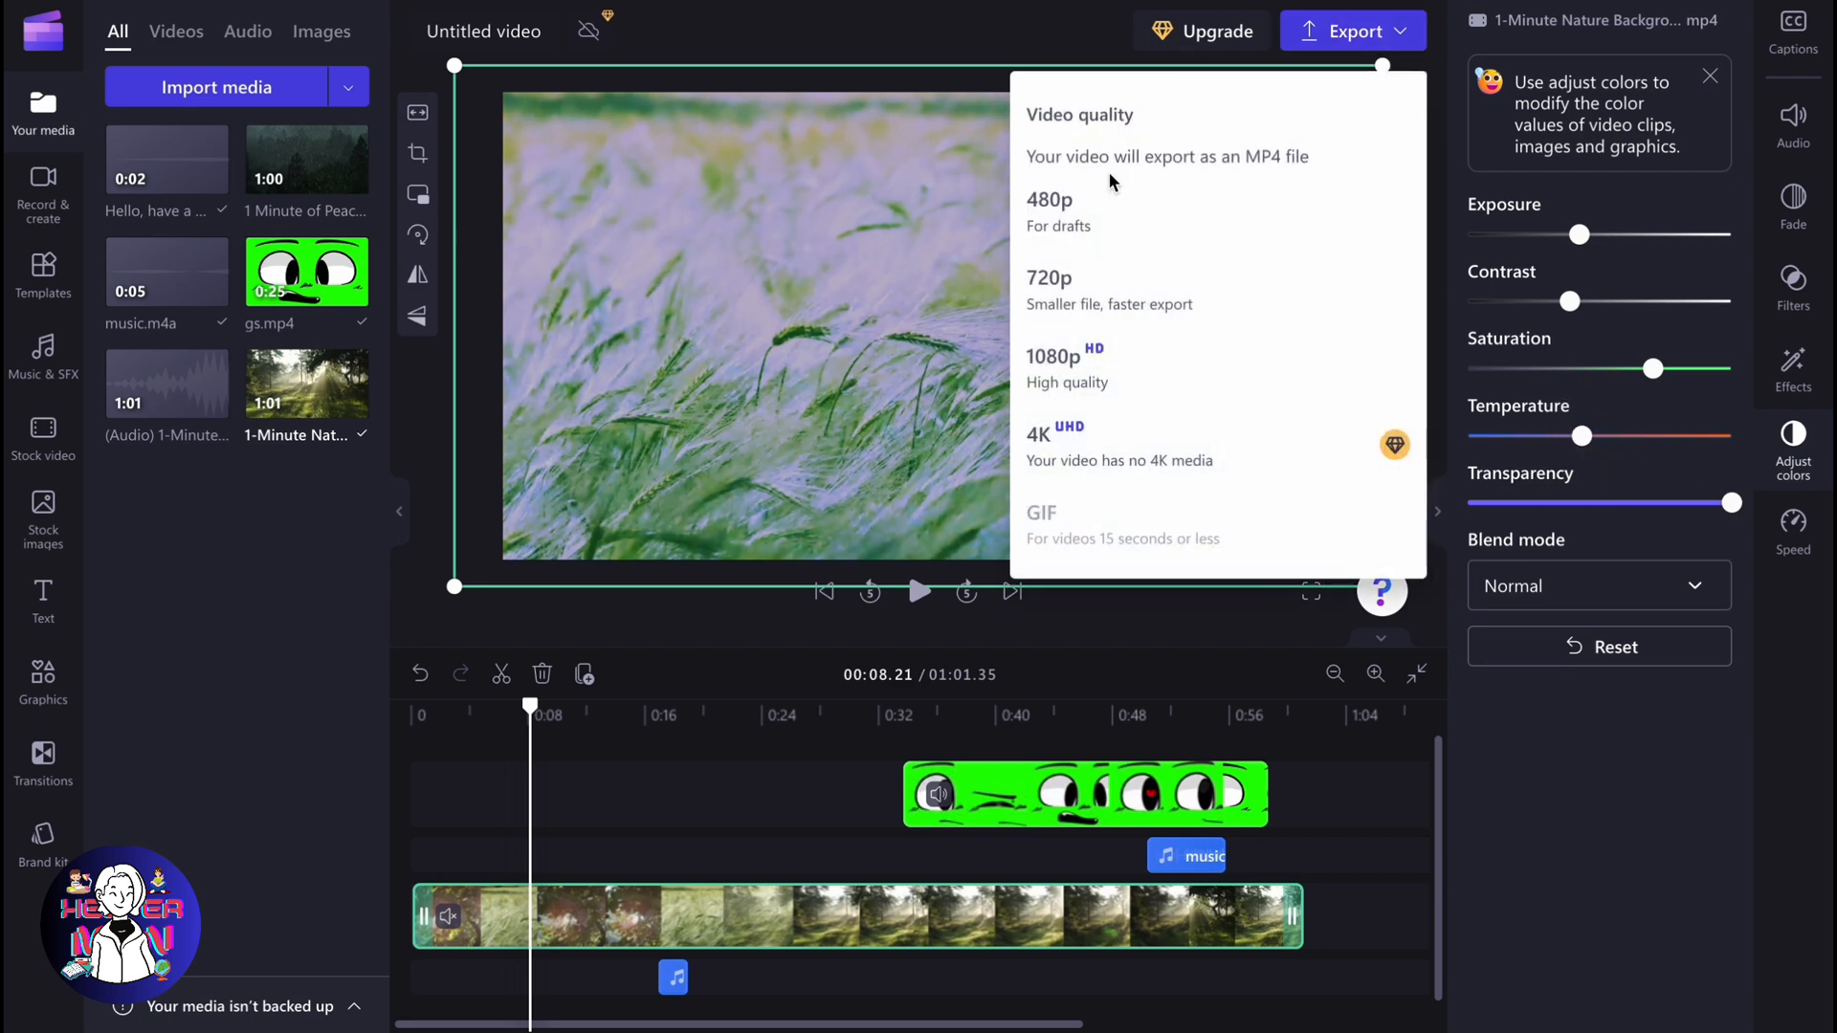